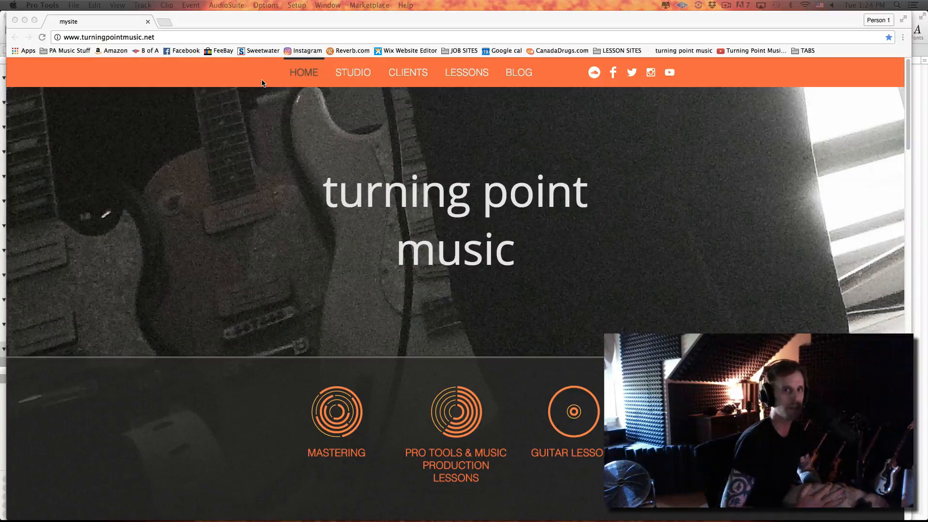
# Name the new Dashboard session 'FOR template EZ drummer'
pyautogui.press('cmd+tab')
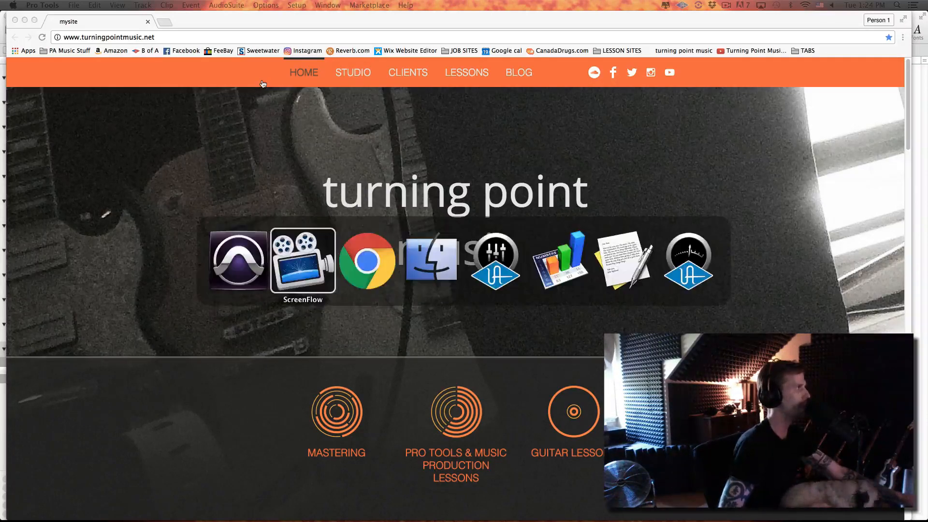
pyautogui.moveTo(367, 260)
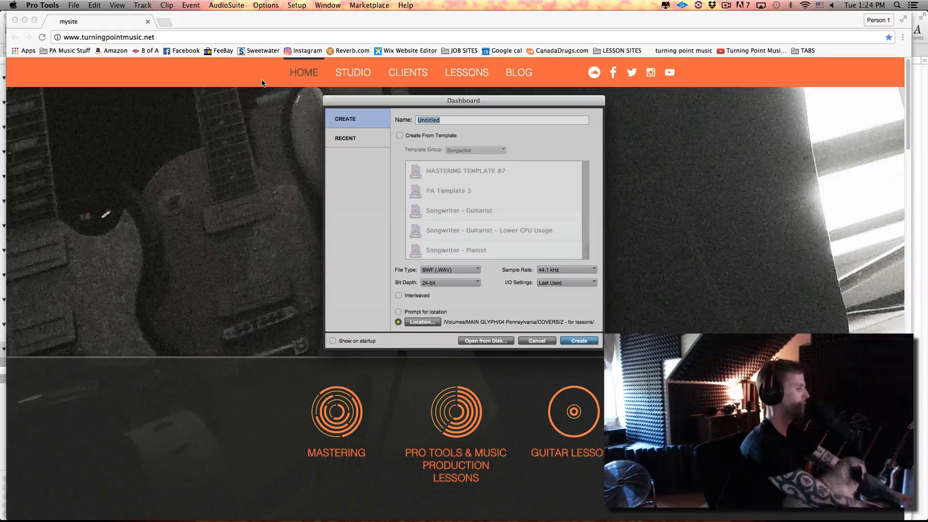
pyautogui.write('FOR tewm')
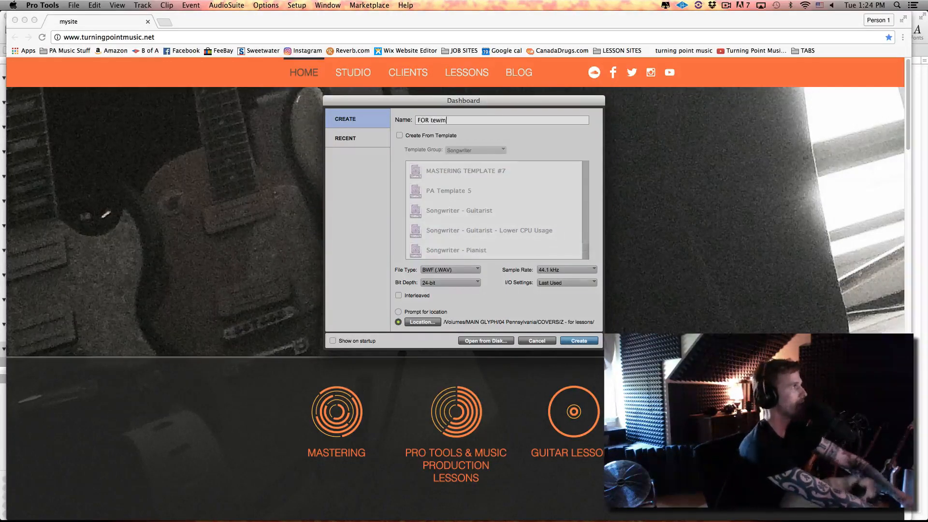
pyautogui.write('template')
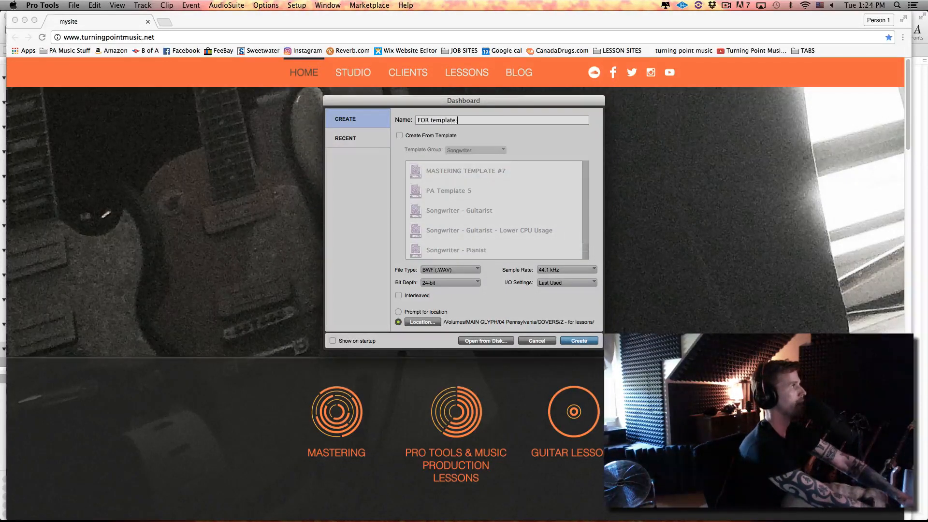
pyautogui.write('EZ drummer')
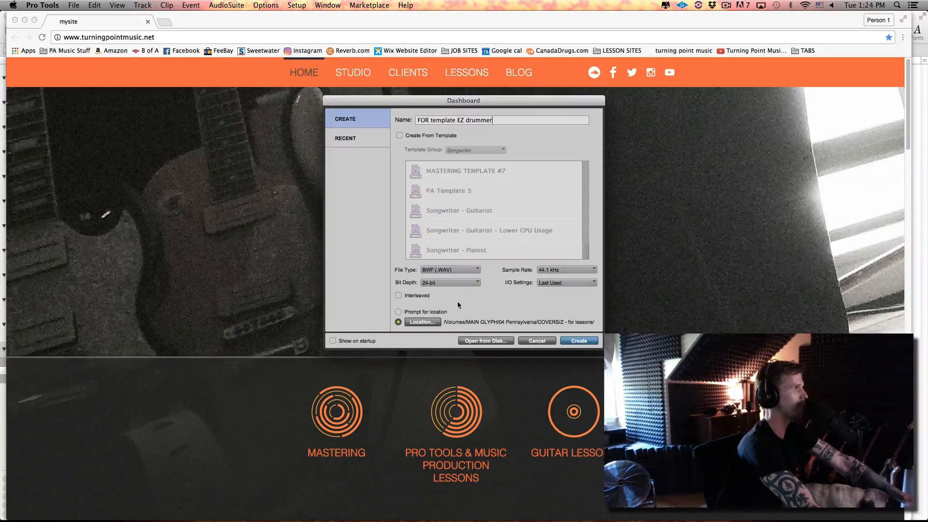
# Set the session location to the Desktop and create the session
pyautogui.click(422, 321)
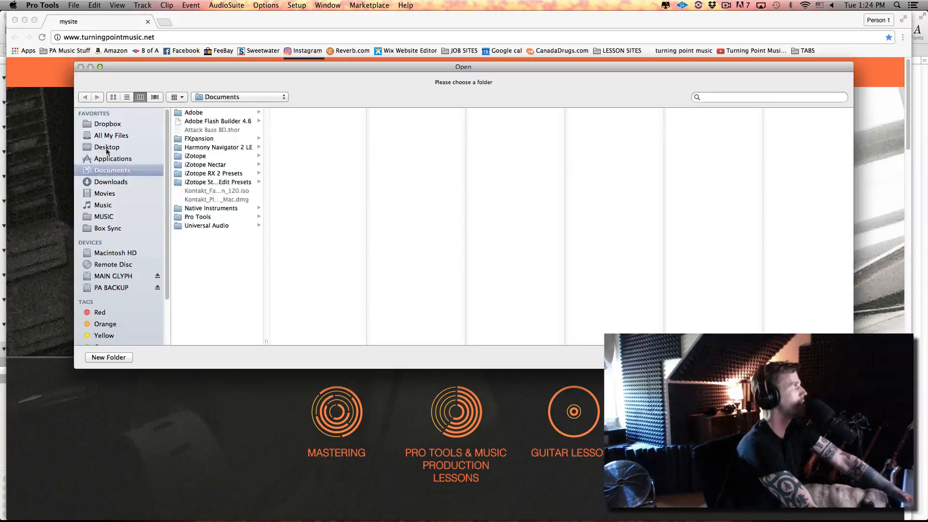
pyautogui.click(107, 147)
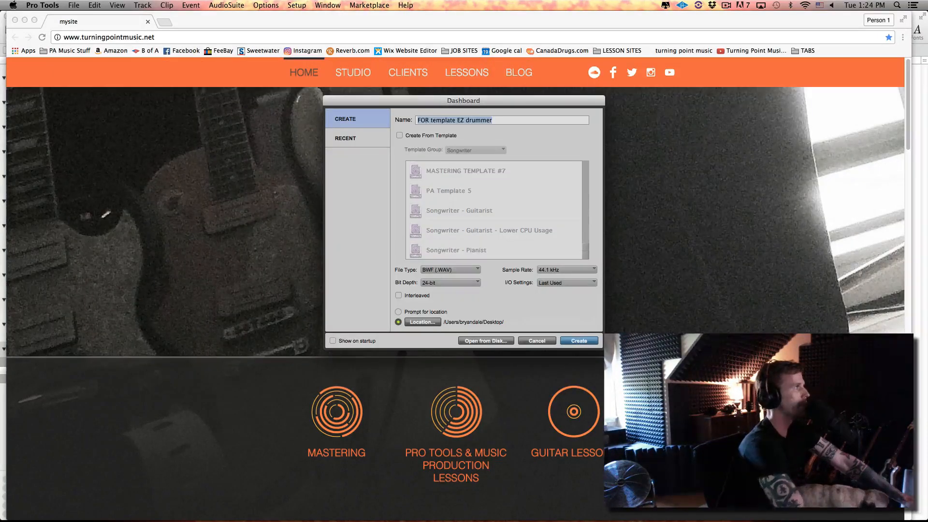
pyautogui.click(578, 340)
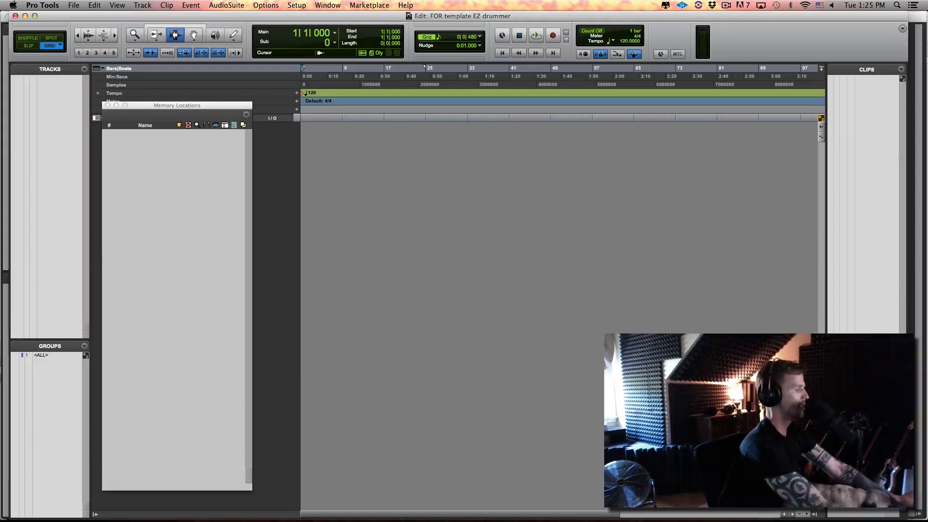
# Add a new Instrument track and bring up its insert plug-in list for EZdrummer
pyautogui.click(142, 5)
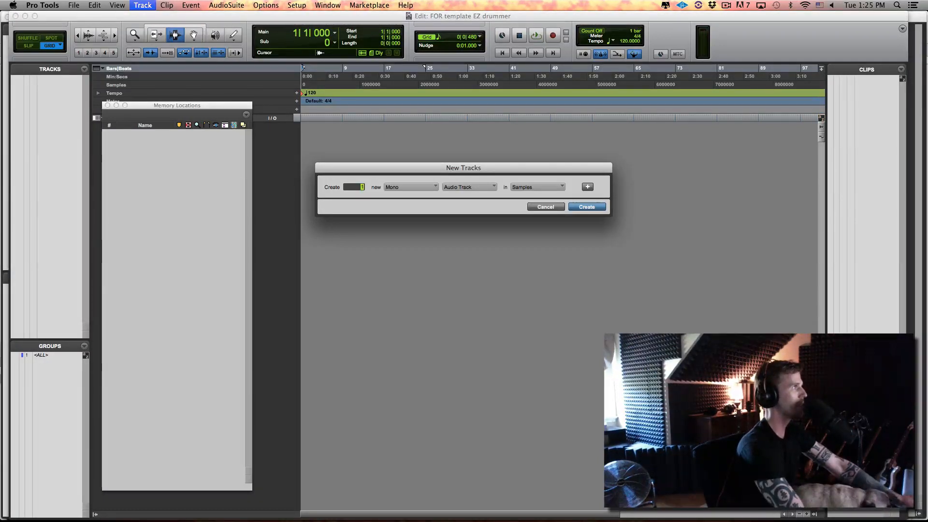
pyautogui.click(469, 186)
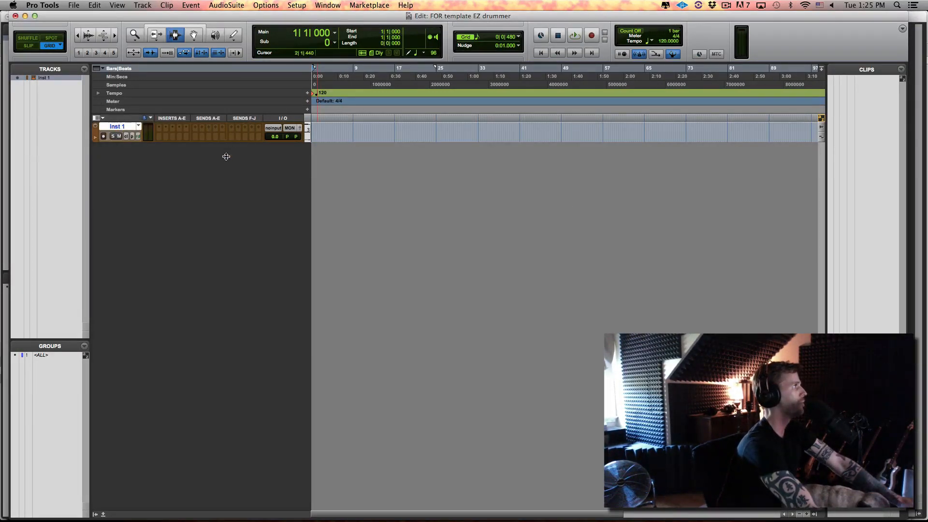
pyautogui.click(172, 130)
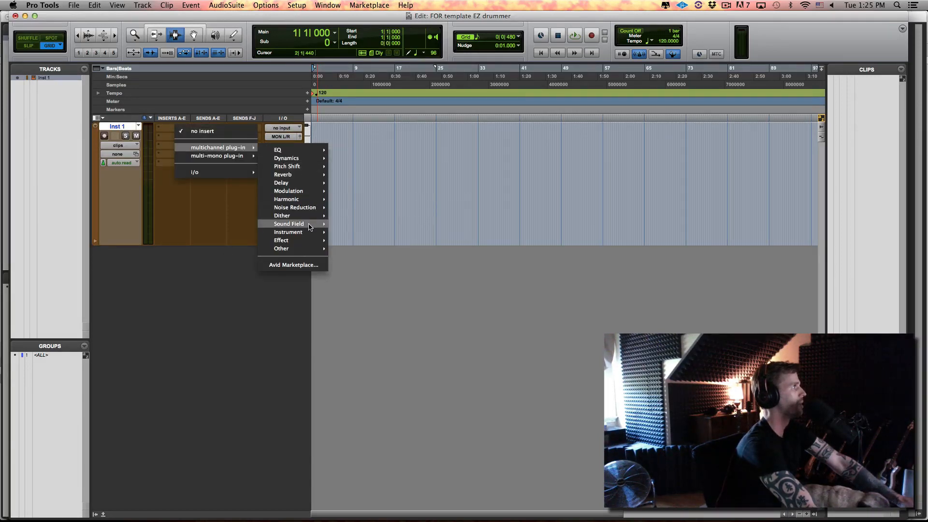
pyautogui.moveTo(288, 231)
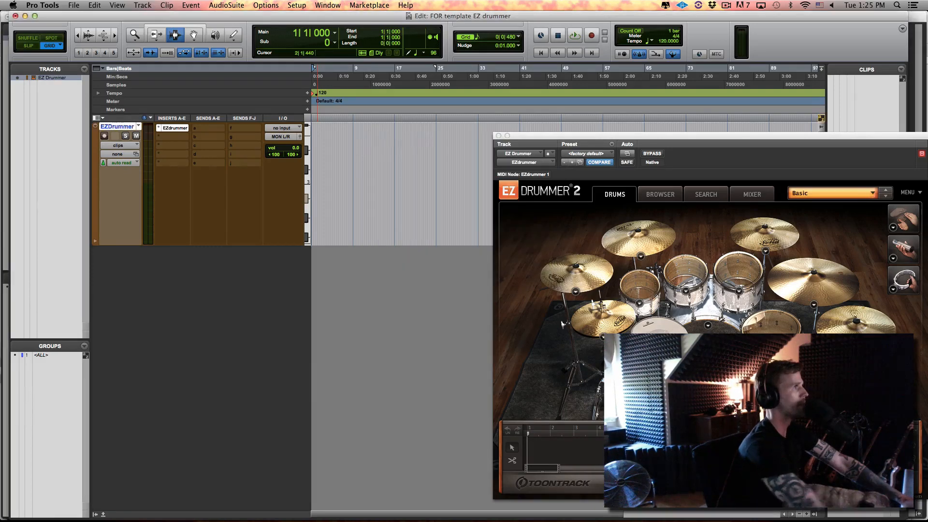
# Browse the groove library to Soul Grooves > Swing 6/8 > Intro
pyautogui.click(659, 194)
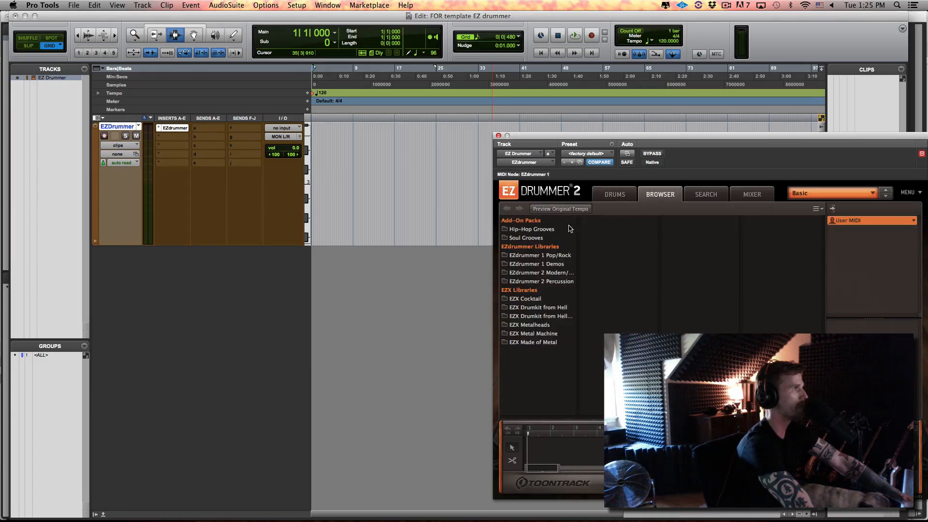
pyautogui.click(525, 238)
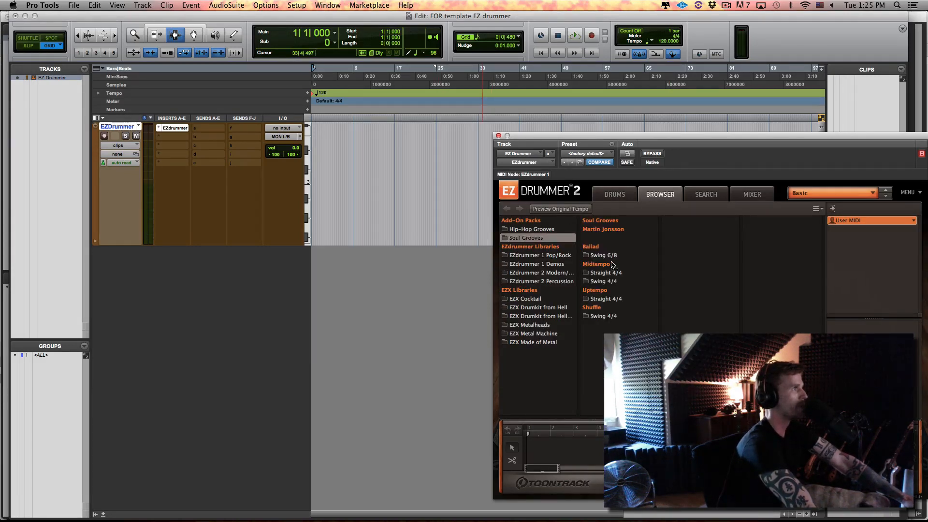
pyautogui.click(603, 255)
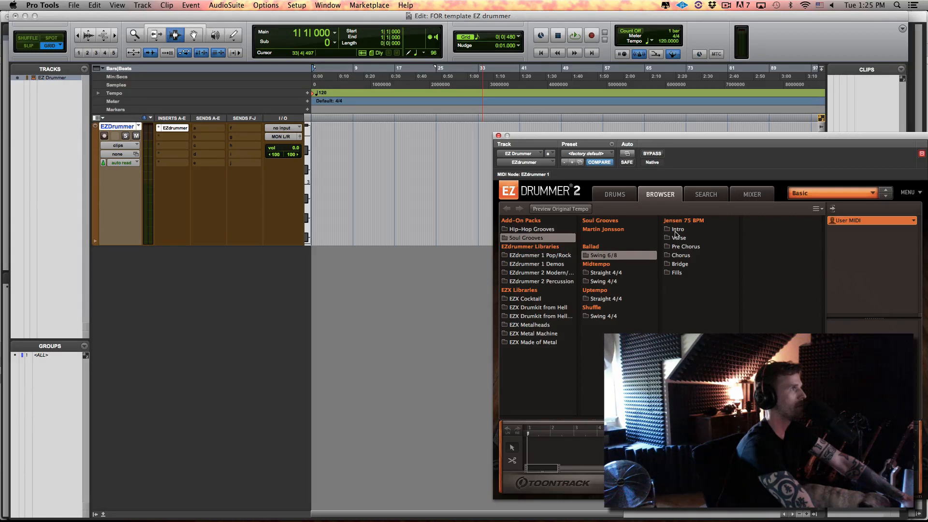
pyautogui.click(677, 229)
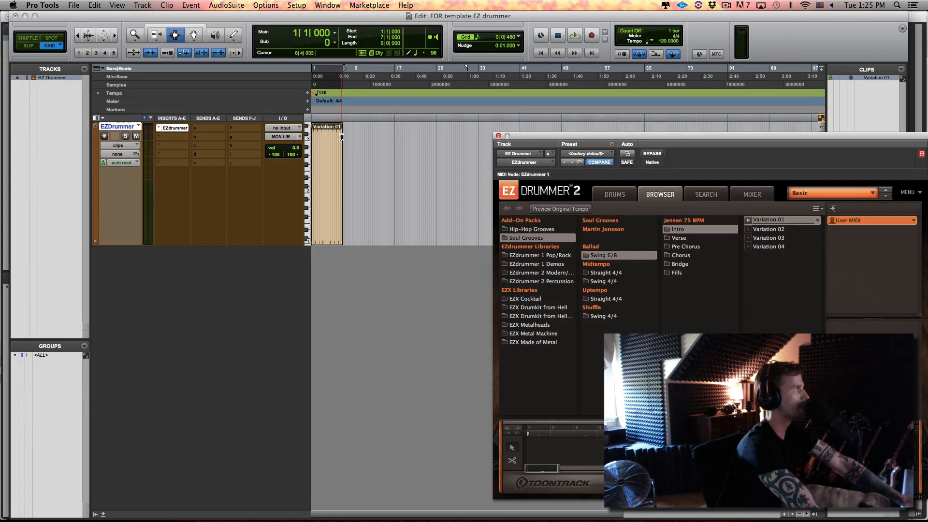
# Place Intro and Chorus Variation 01 grooves onto the EZDrummer track
pyautogui.click(574, 34)
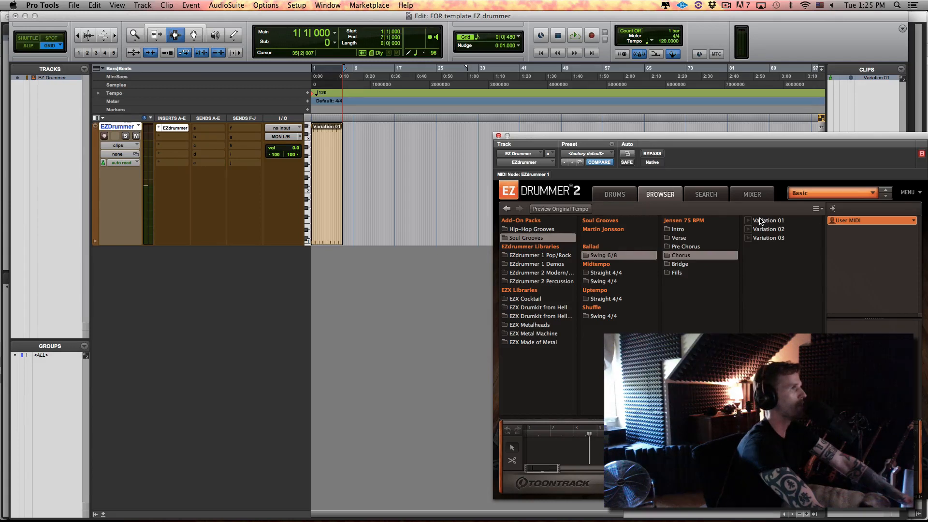
pyautogui.click(27, 37)
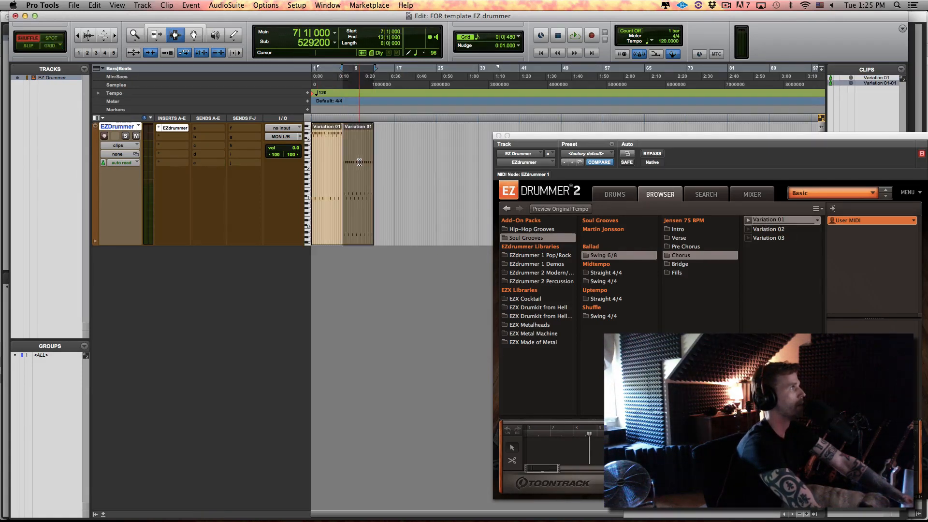
pyautogui.click(573, 35)
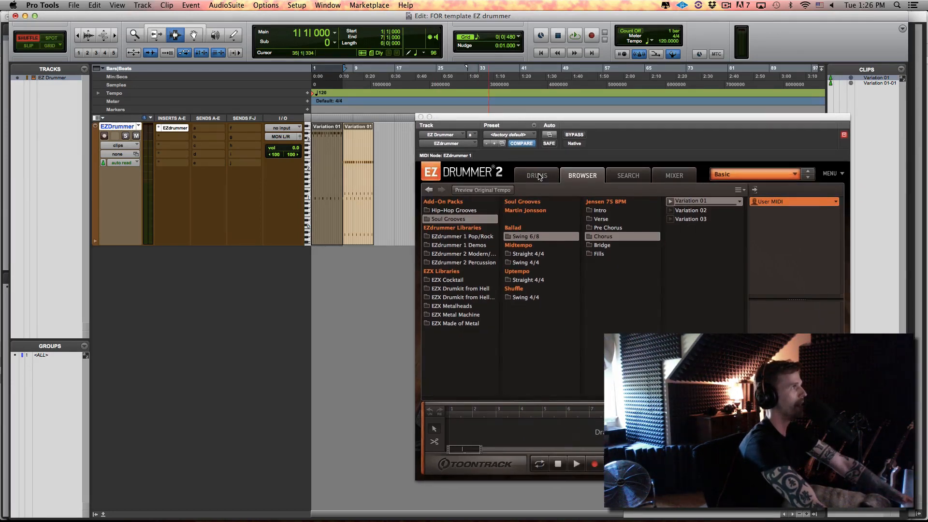
# Return to the Drums kit view, check the rack tom alternatives, and dismiss them
pyautogui.click(535, 175)
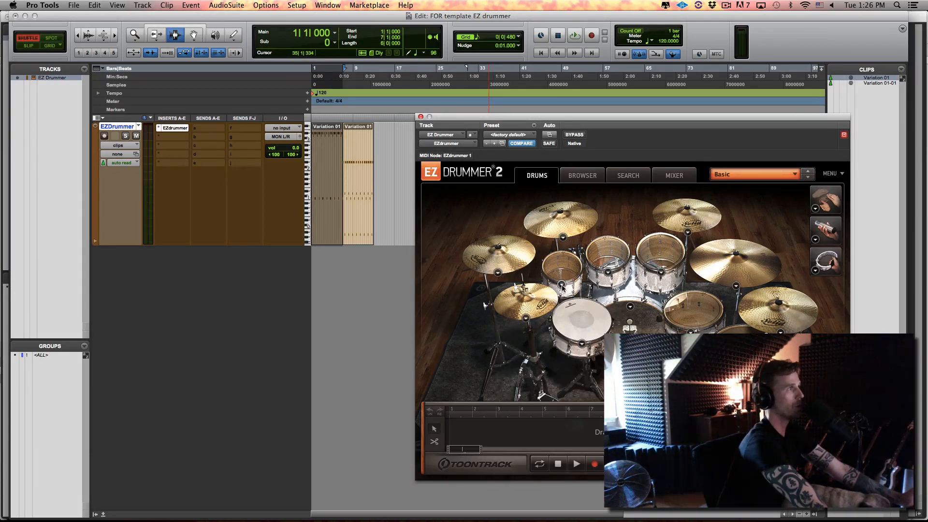
pyautogui.click(560, 272)
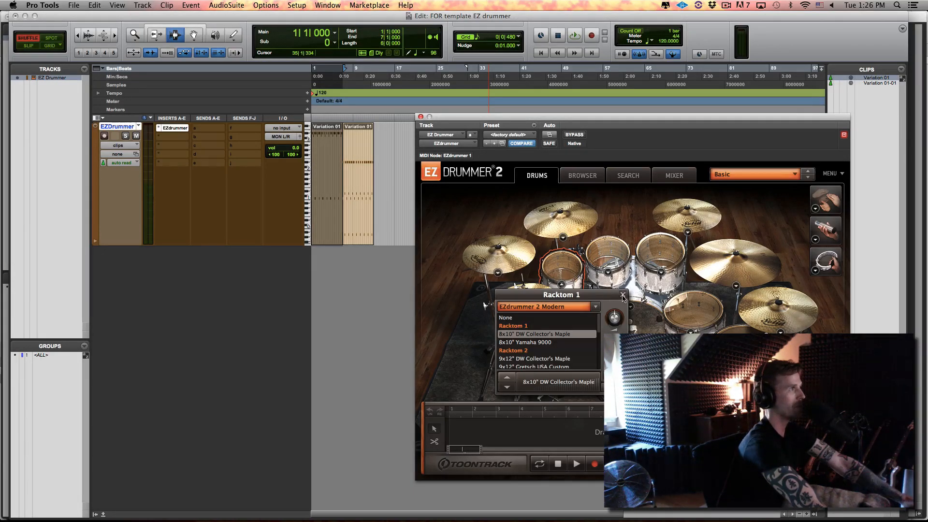
pyautogui.click(621, 296)
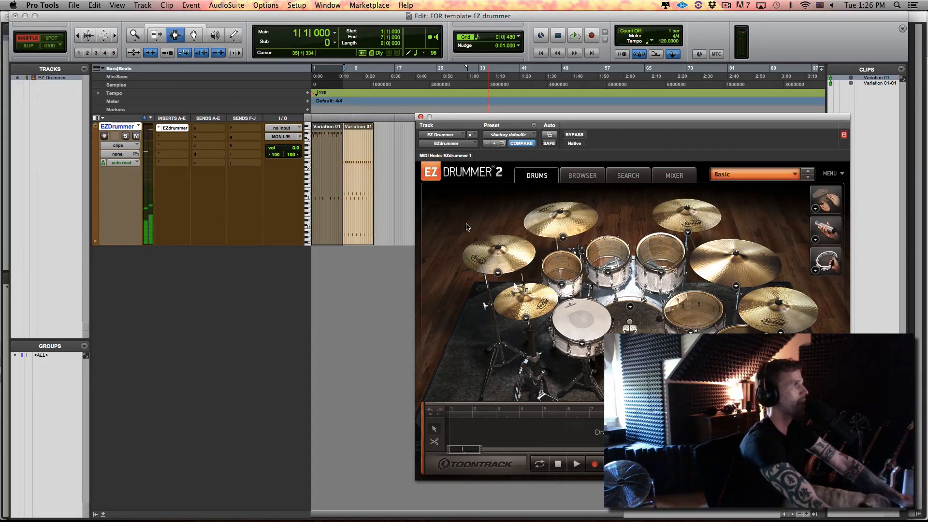
# In the EZdrummer Mixer, route the kick to output 2 and snare to the next output
pyautogui.click(580, 175)
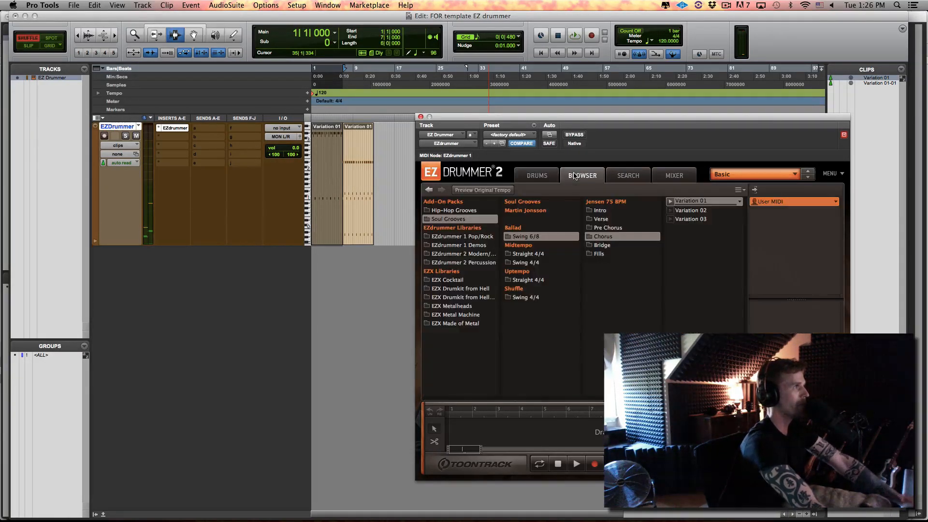
pyautogui.click(674, 175)
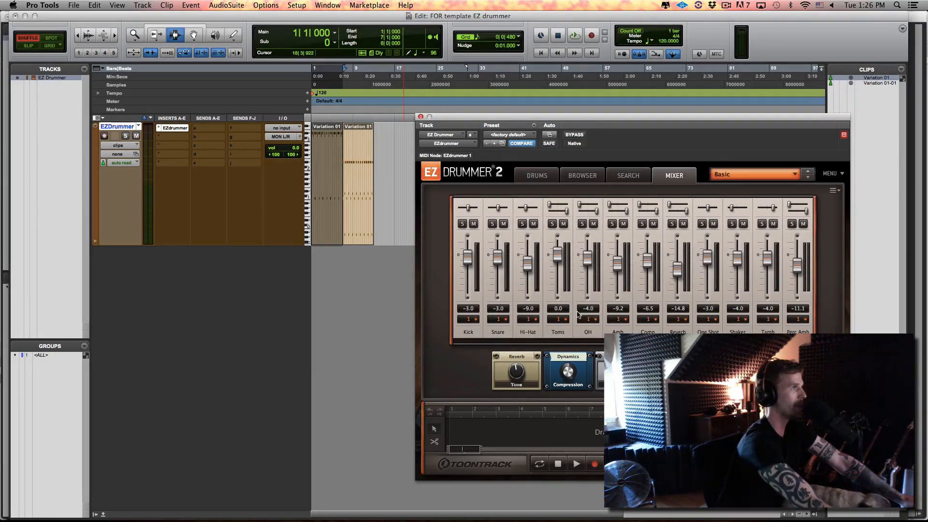
pyautogui.click(468, 319)
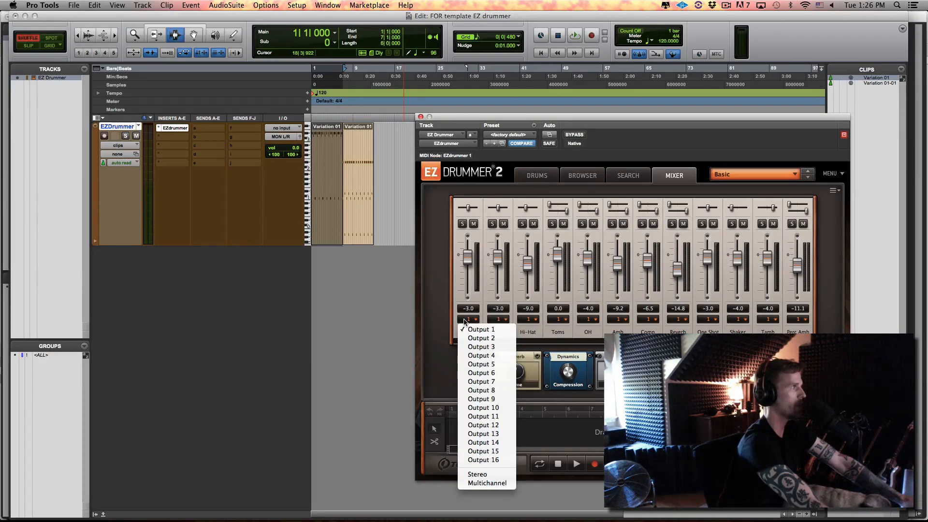
pyautogui.click(467, 319)
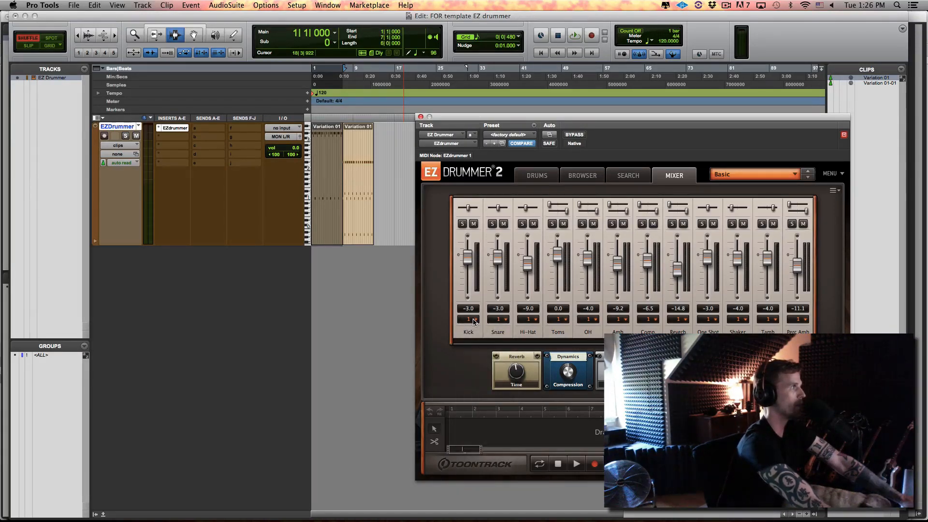
pyautogui.click(467, 320)
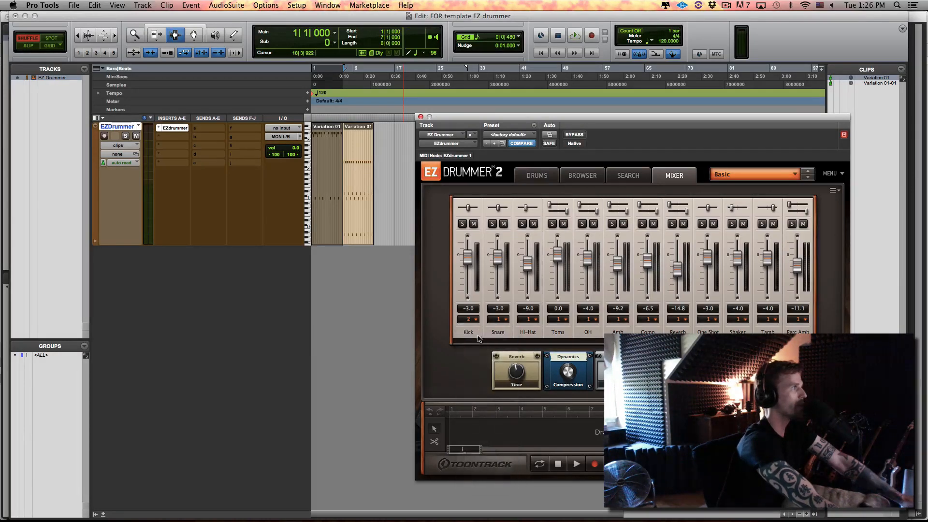
pyautogui.click(497, 319)
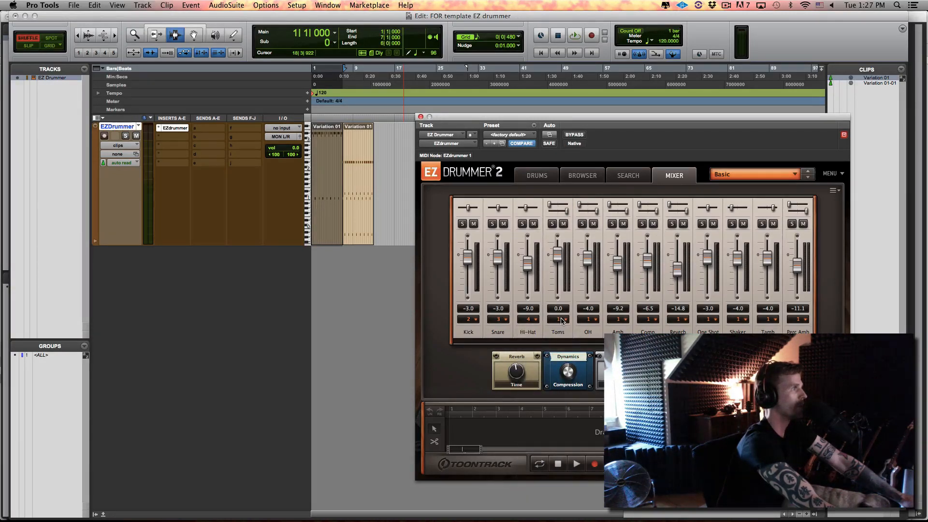
# Route Toms to output 5, OH to 6, and Amb through Perc Amb to output 7
pyautogui.click(557, 319)
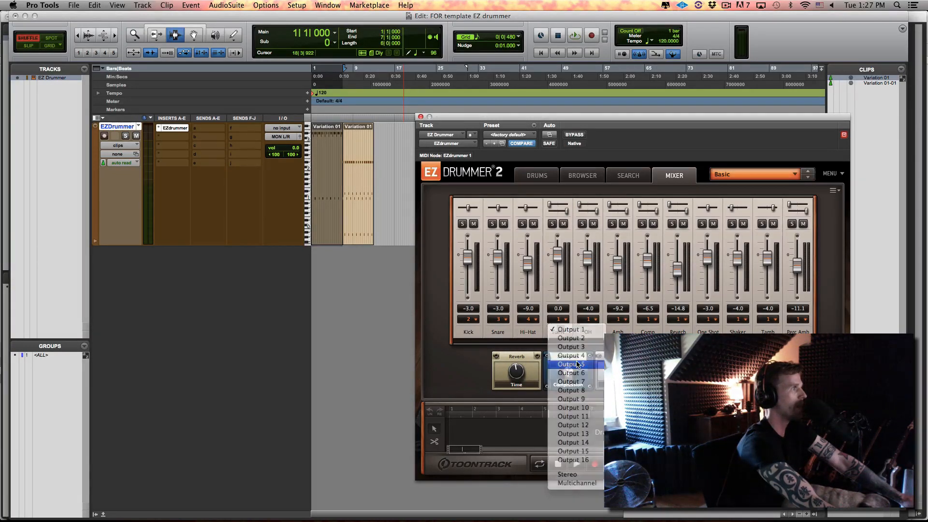
pyautogui.click(571, 364)
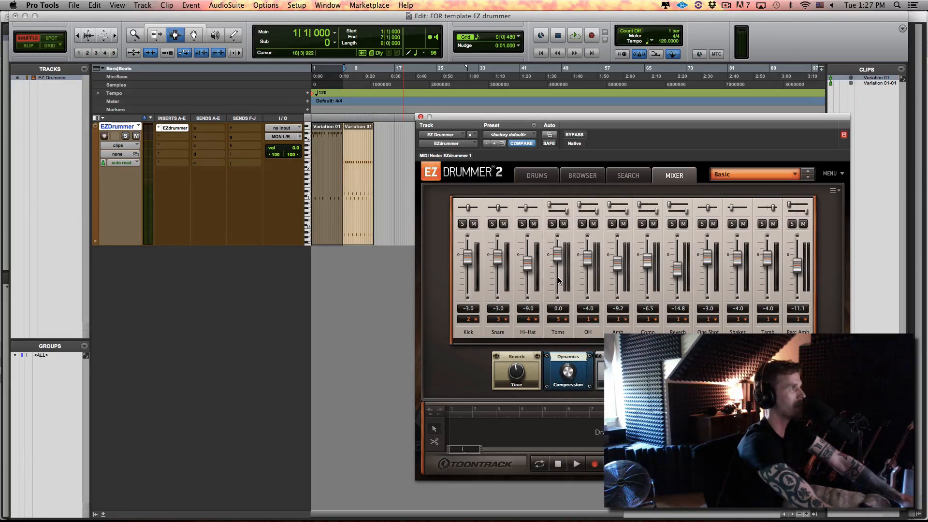
pyautogui.moveTo(567, 288)
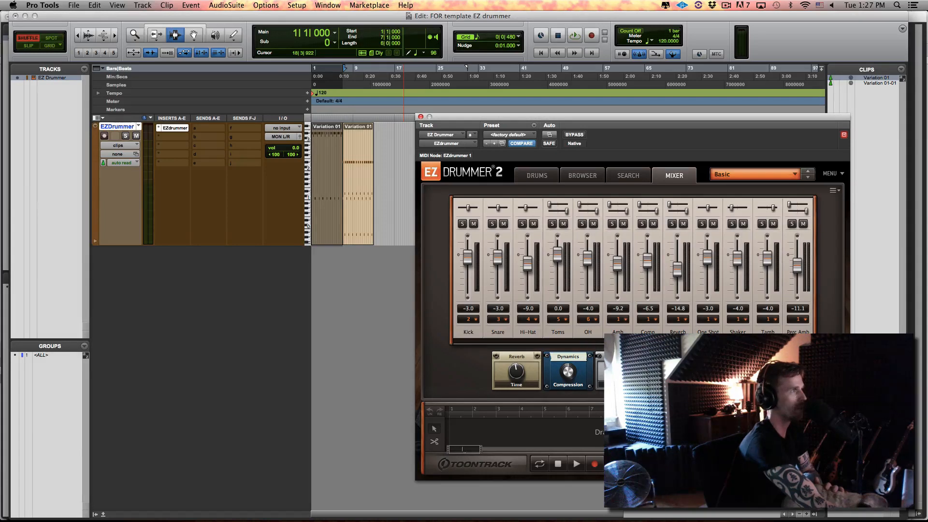
pyautogui.moveTo(474, 325)
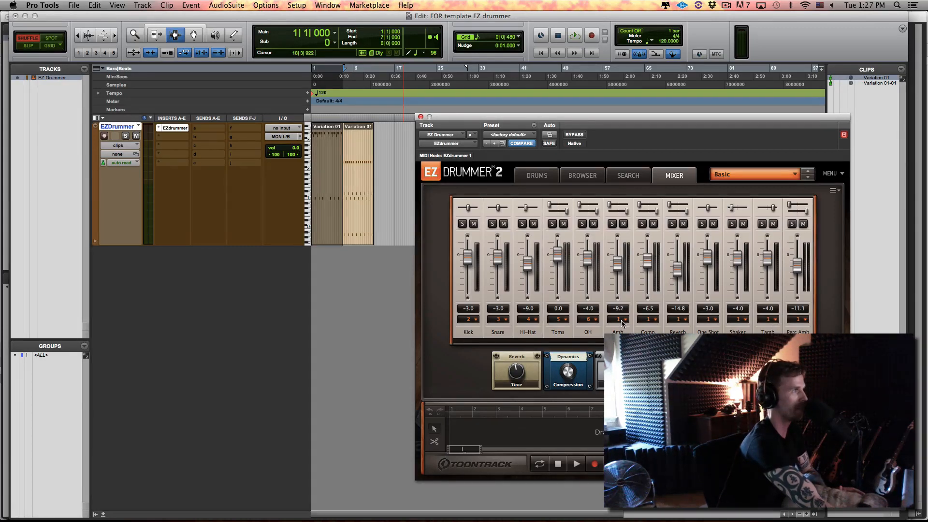
pyautogui.click(617, 319)
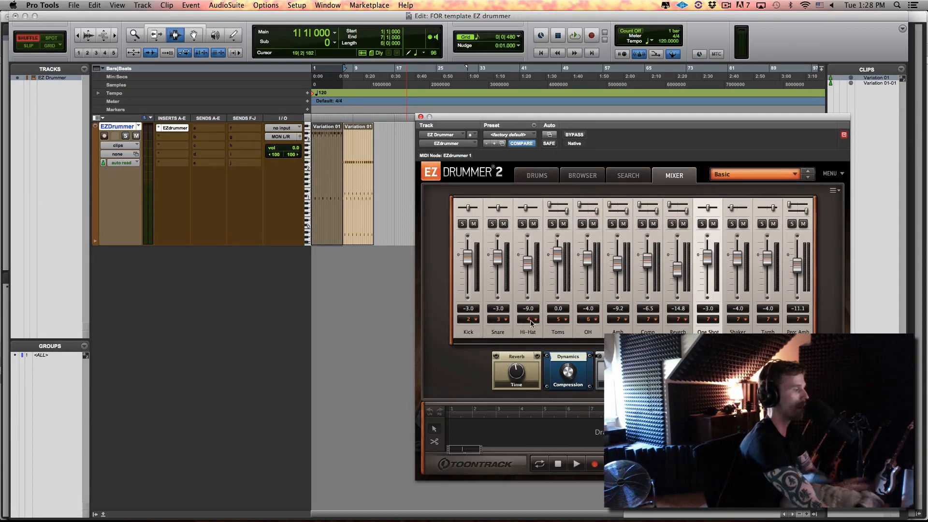
# Create three new mono audio tracks and three new stereo audio tracks
pyautogui.click(142, 4)
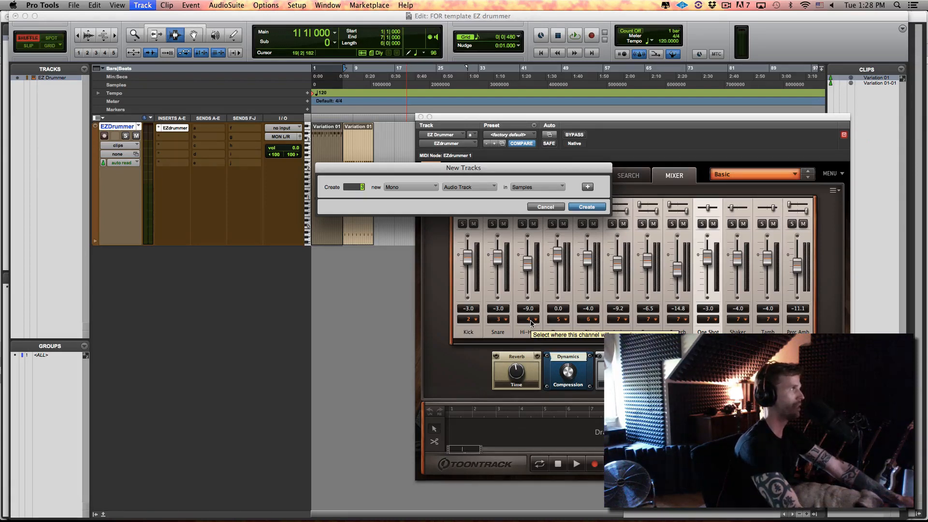
pyautogui.click(585, 207)
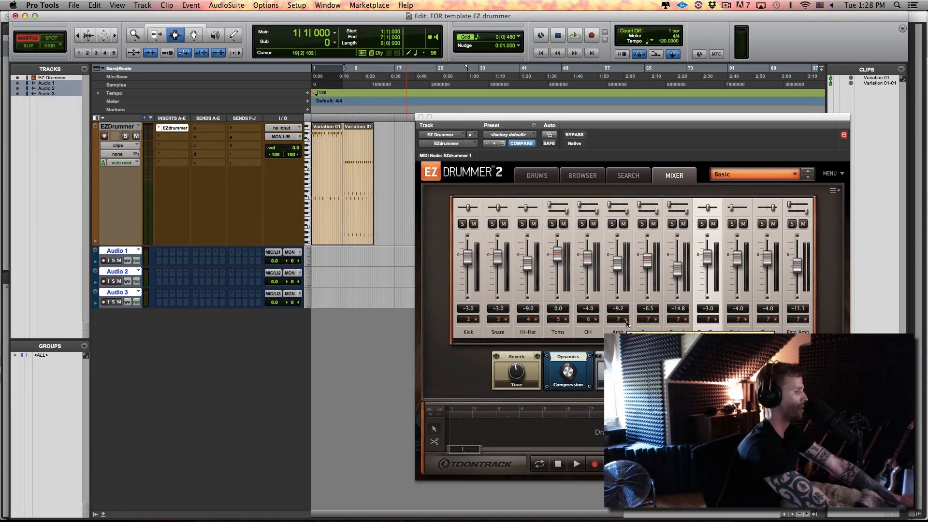
pyautogui.click(142, 5)
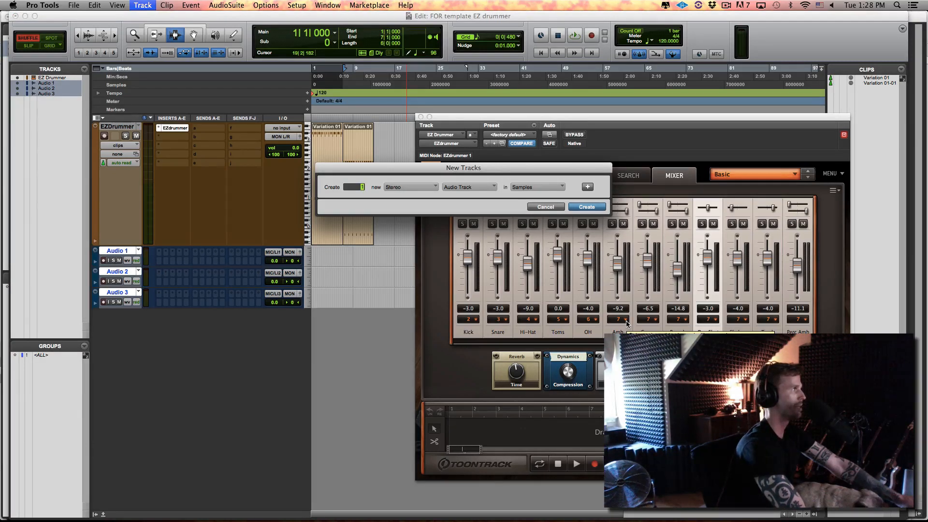
pyautogui.click(585, 207)
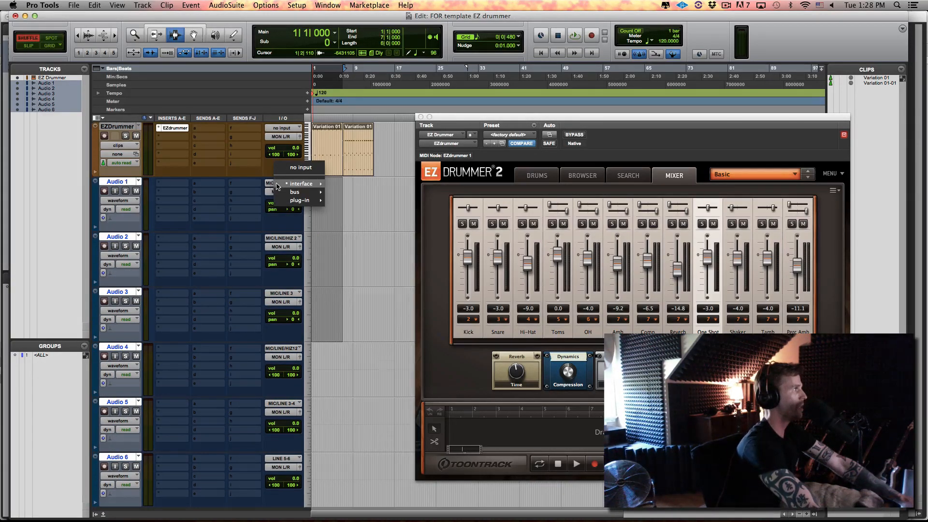
pyautogui.moveTo(299, 200)
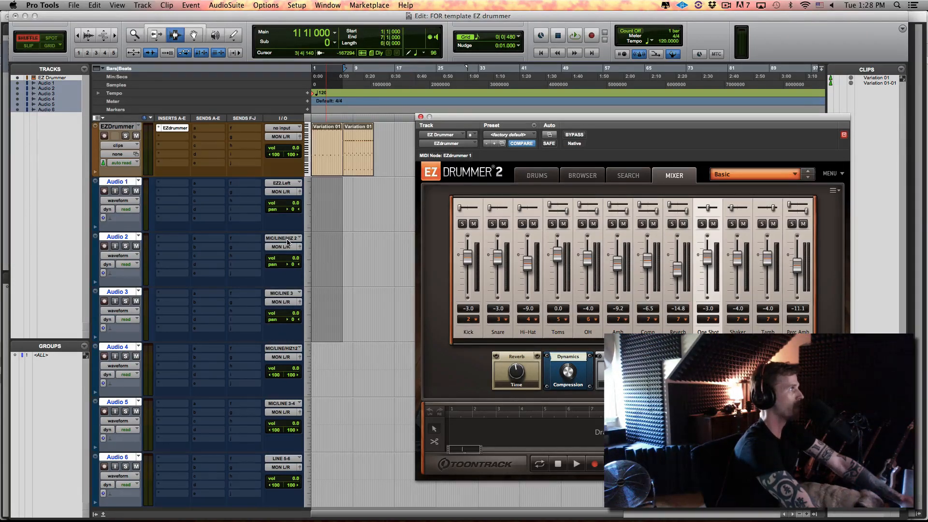
# Set Audio 1–3 inputs to EZdrummer plug-in outputs EZ2, EZ3 and EZ4
pyautogui.click(284, 238)
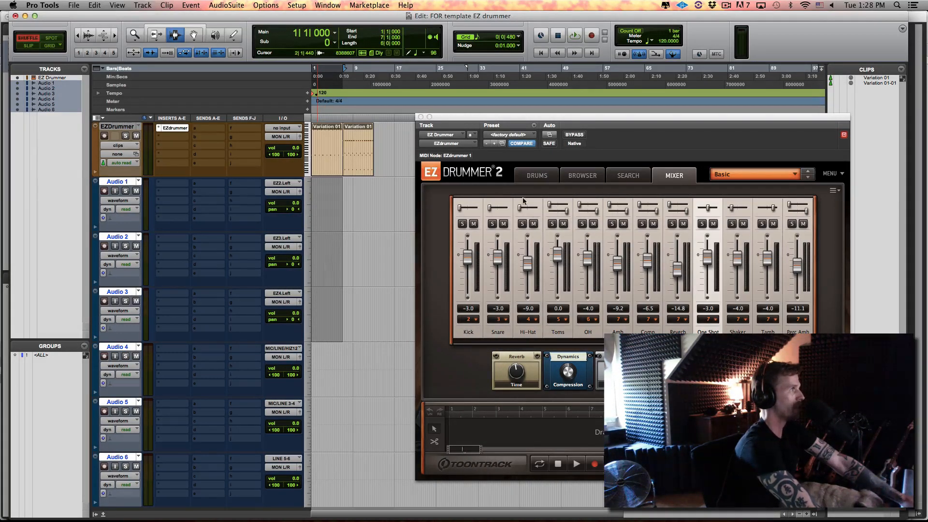
# Name the six tracks kick, snare, hats, toms, OH and everything else
pyautogui.doubleClick(117, 180)
pyautogui.write('kick')
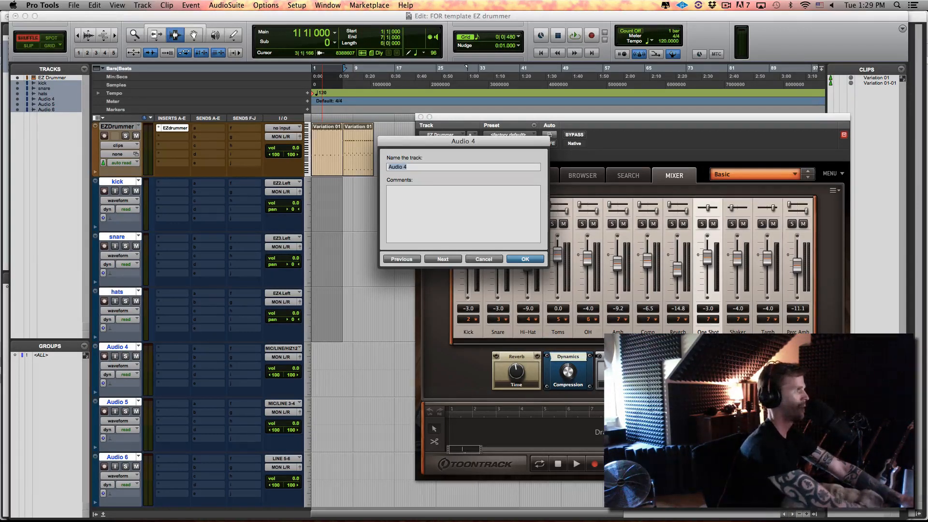
pyautogui.write('toms')
pyautogui.click(119, 402)
pyautogui.write('OH')
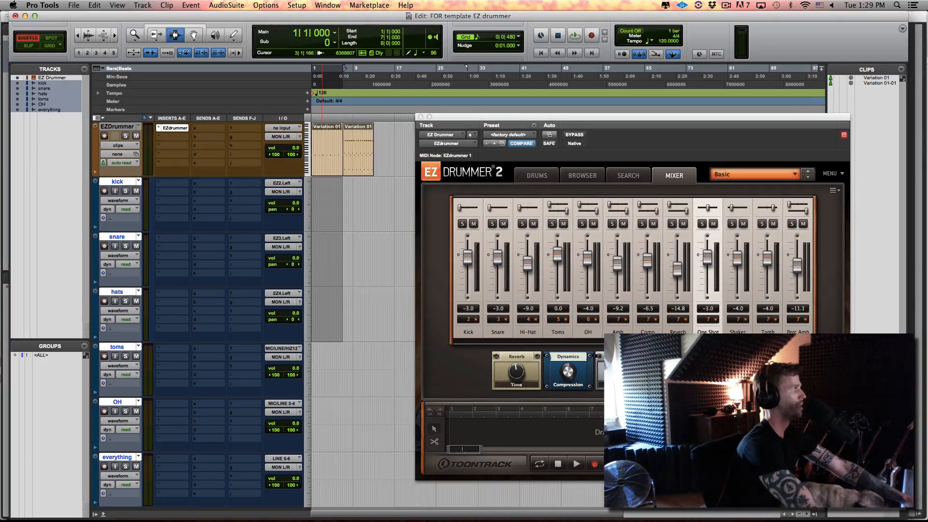
pyautogui.doubleClick(117, 456)
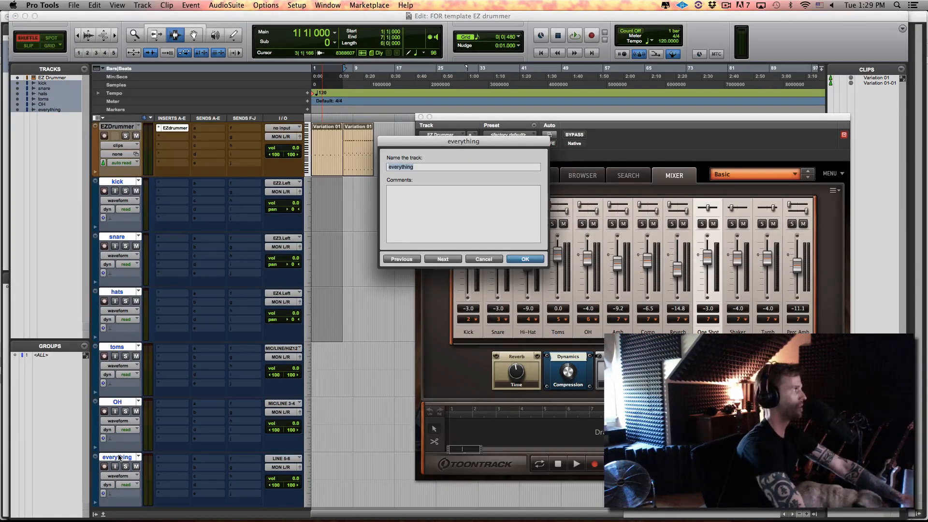
pyautogui.write('else')
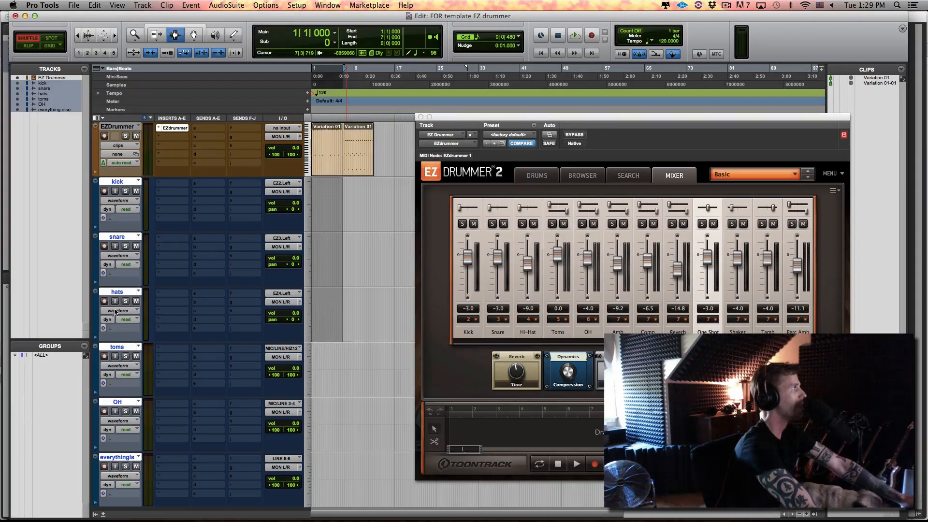
# Feed toms, OH and everything else from EZdrummer outputs EZ5, EZ6 and EZ7
pyautogui.click(283, 348)
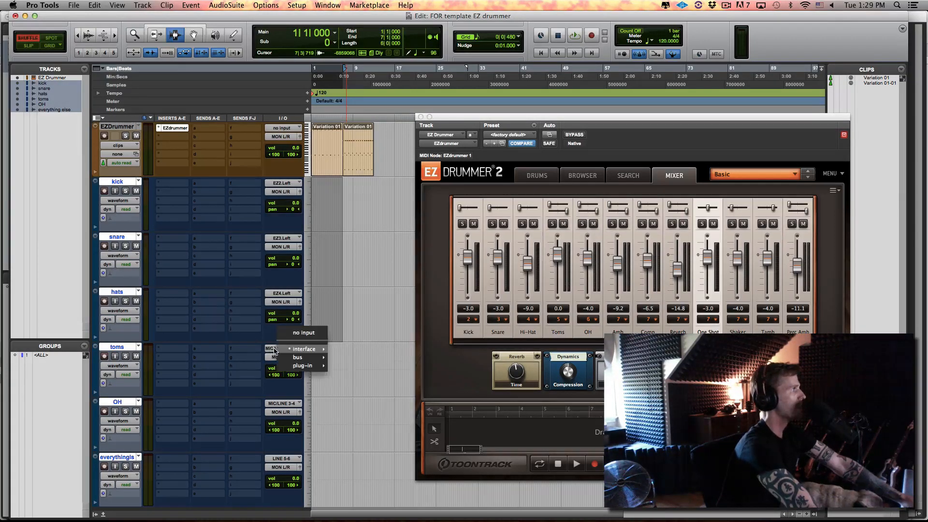
pyautogui.moveTo(302, 365)
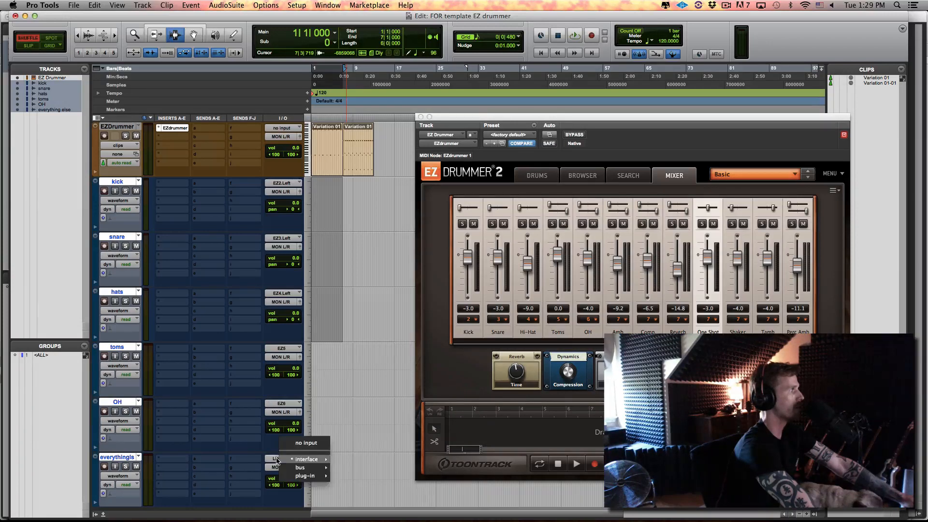
pyautogui.click(305, 475)
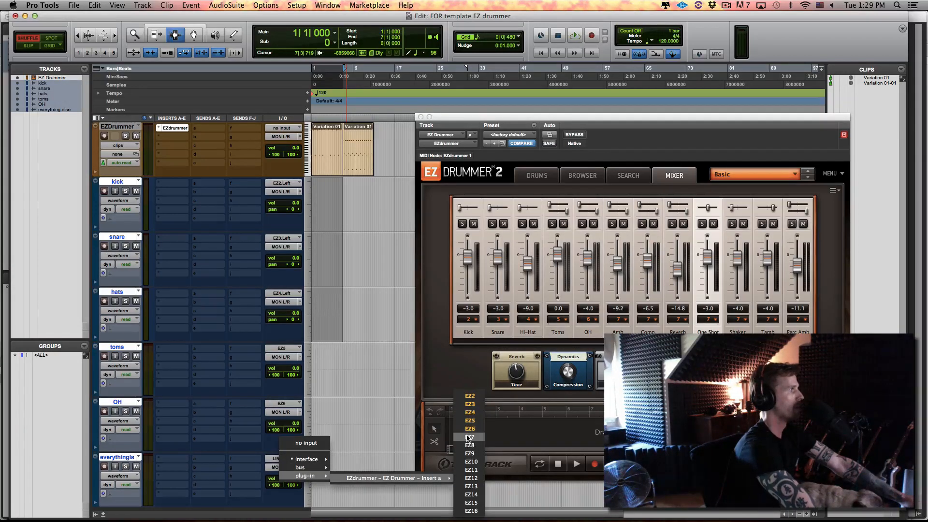
pyautogui.click(470, 437)
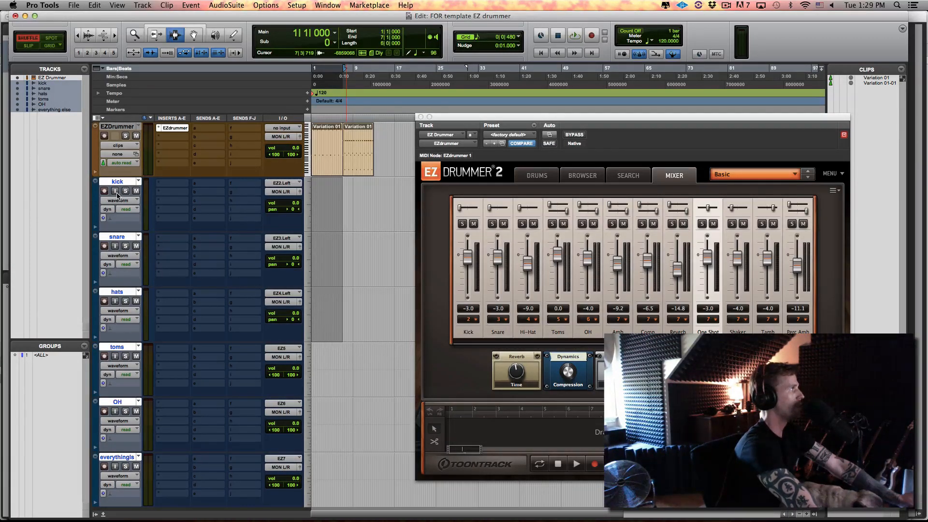
# Turn on input monitoring for all six tracks and play back to check signal
pyautogui.click(115, 191)
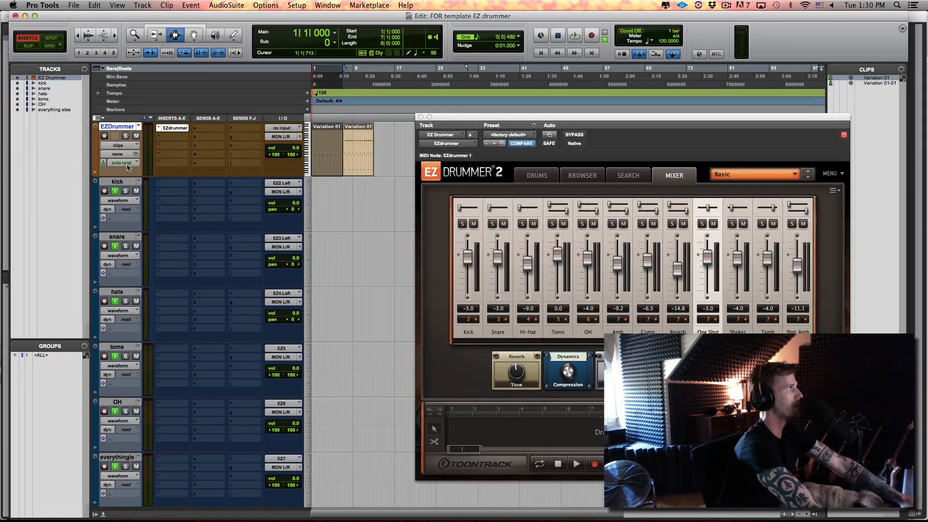
pyautogui.moveTo(163, 189)
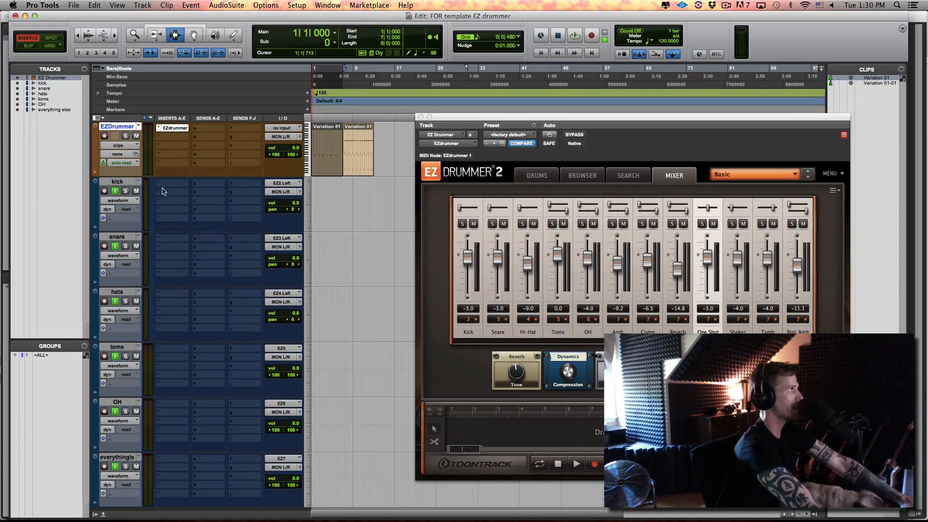
pyautogui.click(574, 34)
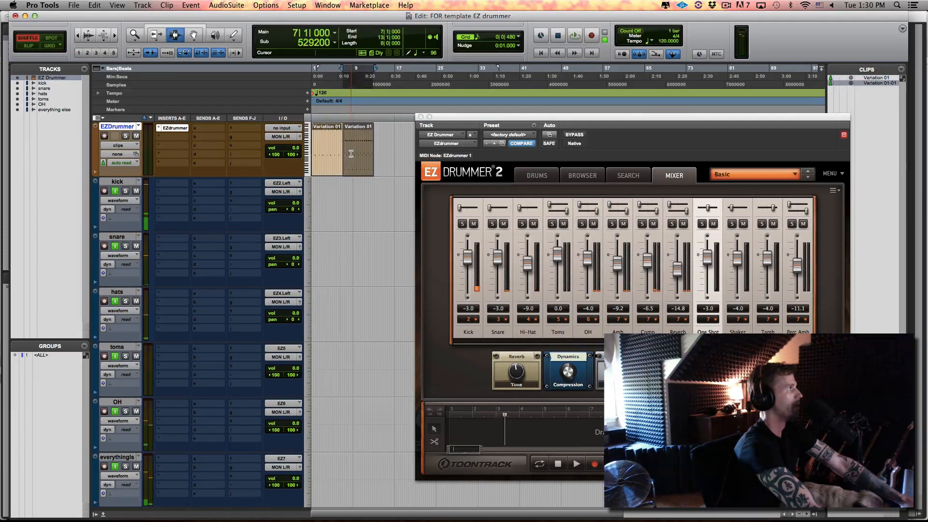
pyautogui.click(575, 35)
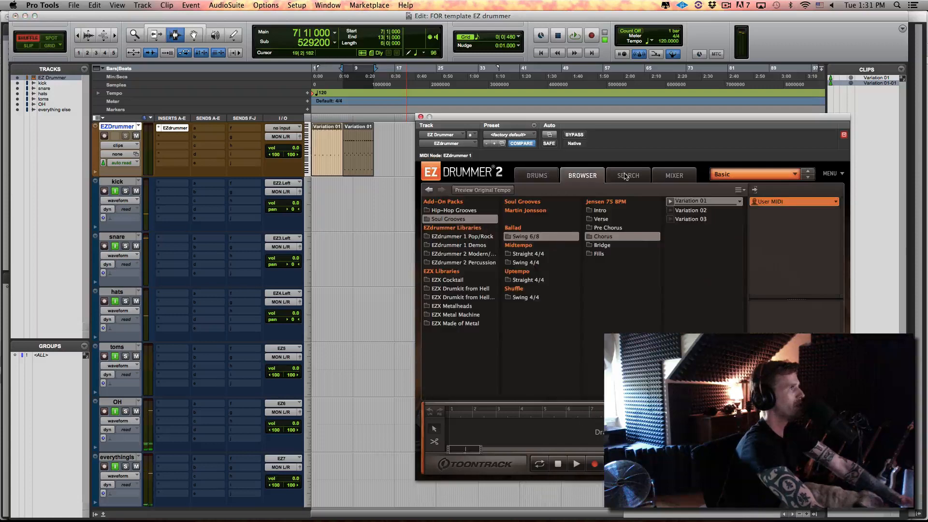
# Adjust the EZdrummer mixer Kick level down to about -5.3, then close the plug-in window
pyautogui.click(674, 175)
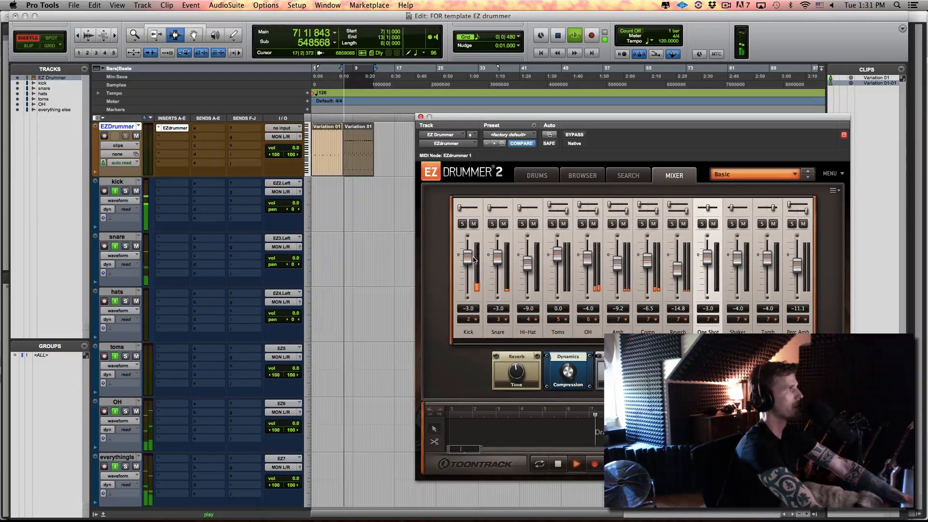
pyautogui.moveTo(467, 262); pyautogui.dragTo(468, 240)
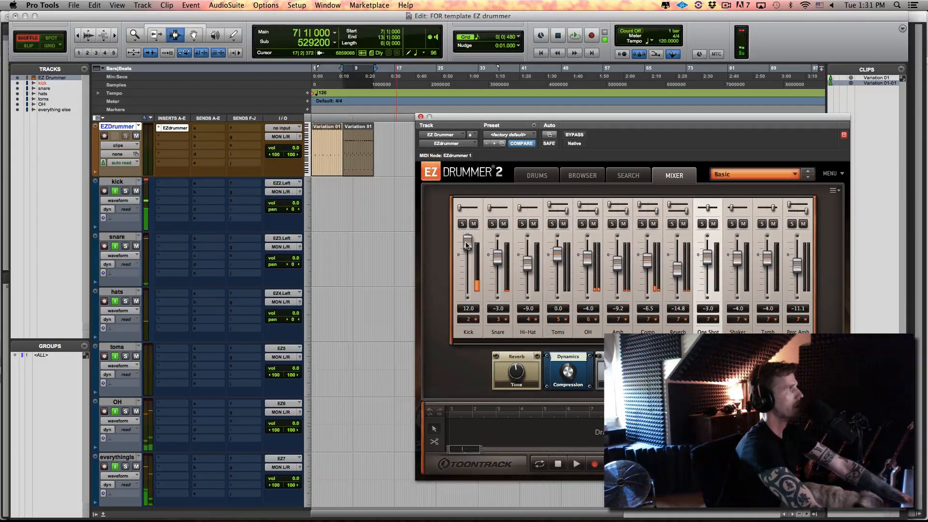
pyautogui.moveTo(468, 243); pyautogui.dragTo(468, 251)
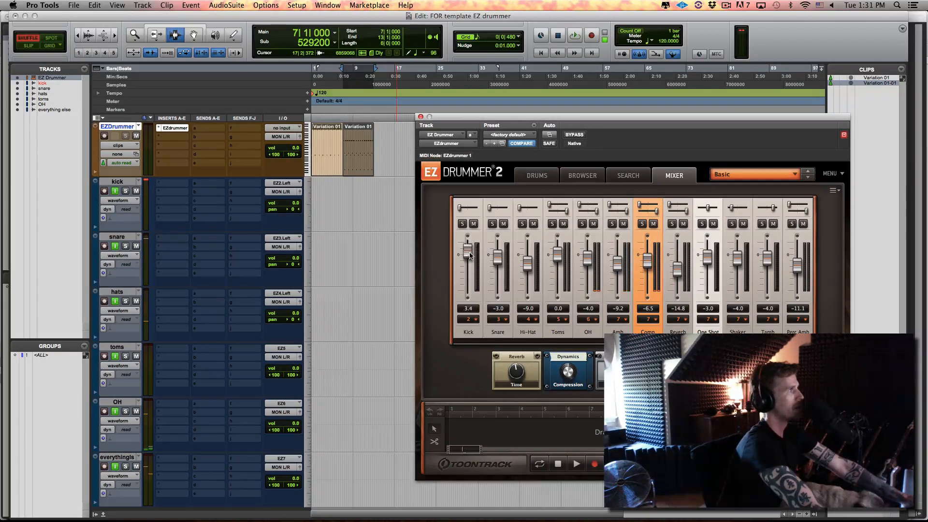
pyautogui.moveTo(467, 248); pyautogui.dragTo(467, 260)
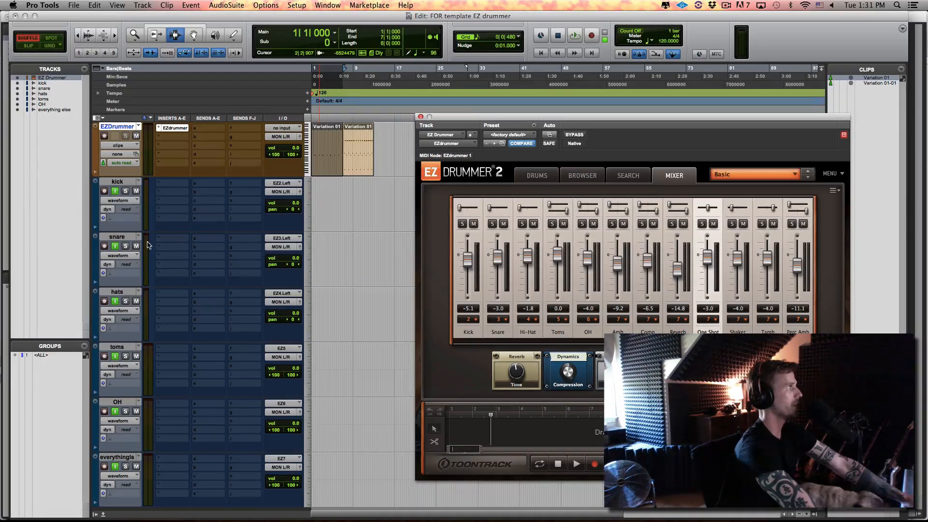
pyautogui.moveTo(269, 209)
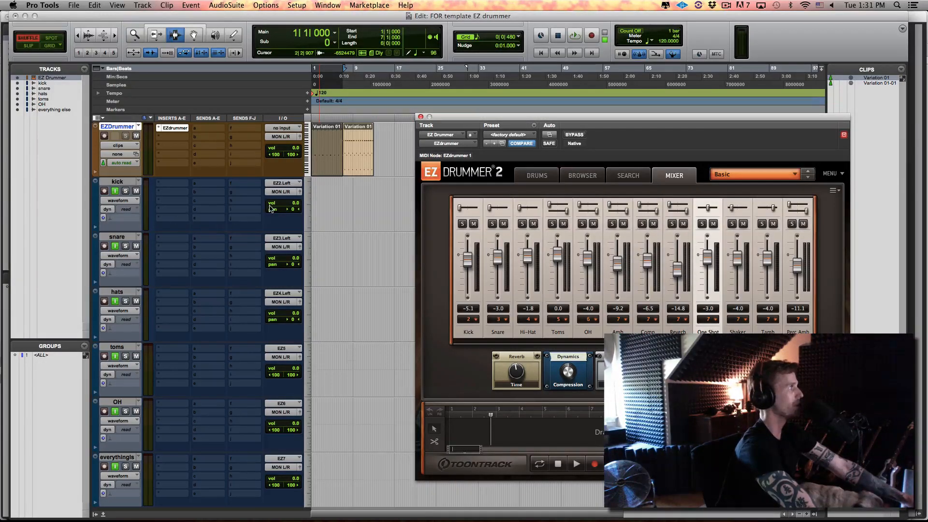
pyautogui.press('cmd+=')
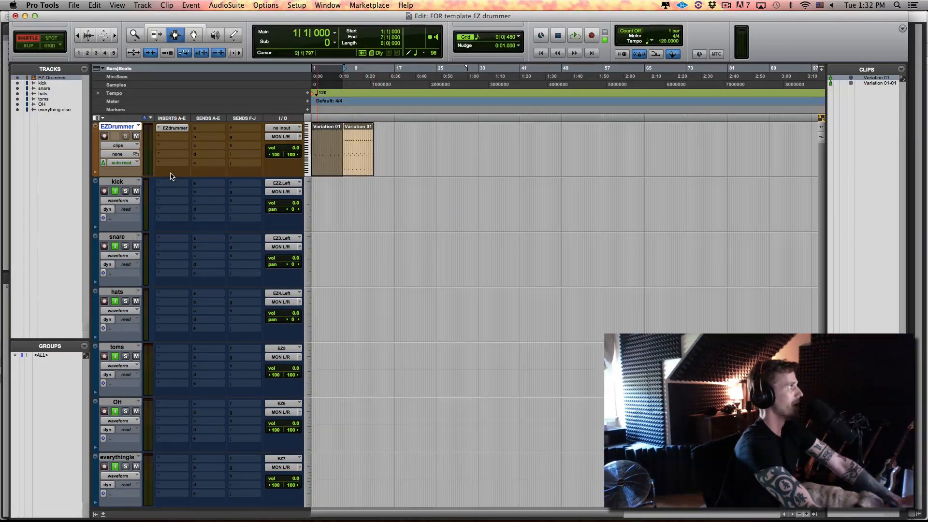
# Insert an EQ3 7-Band on the kick track's first insert
pyautogui.click(117, 181)
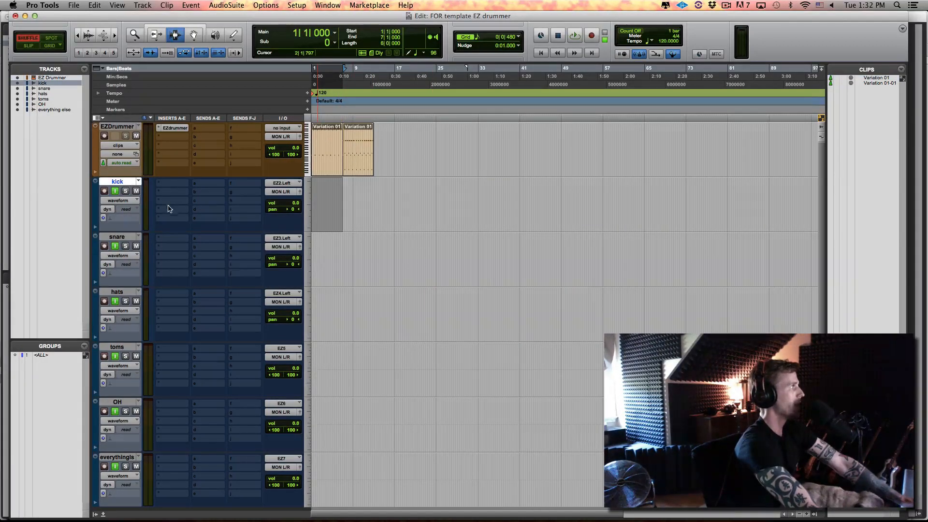
pyautogui.click(172, 212)
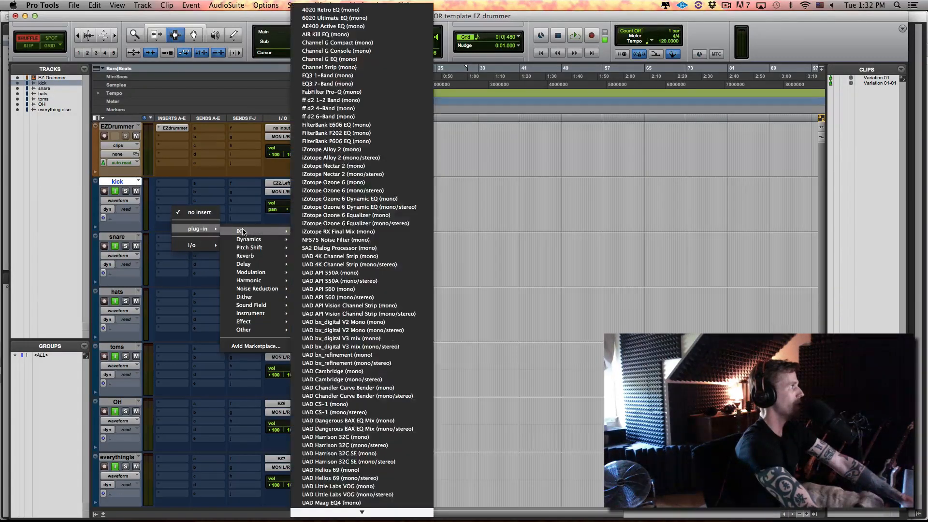
pyautogui.moveTo(336, 51)
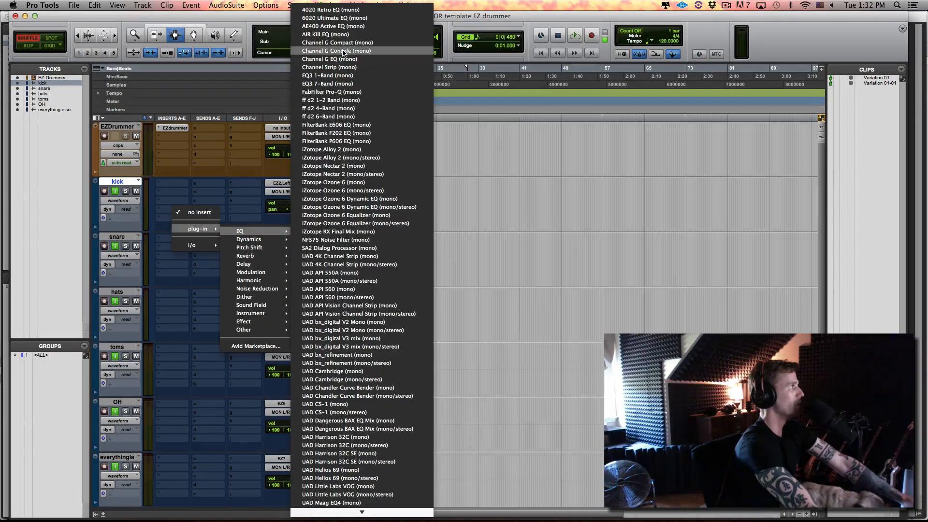
pyautogui.moveTo(337, 41)
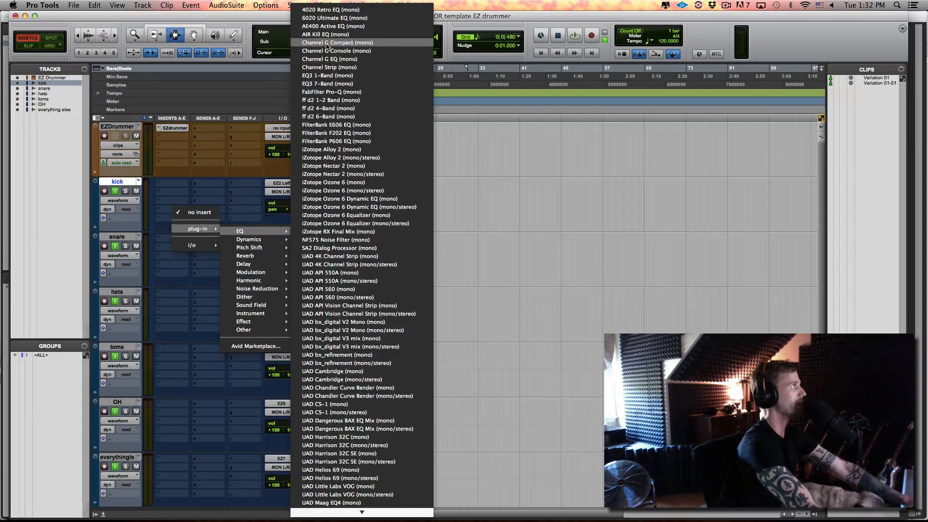
pyautogui.moveTo(329, 83)
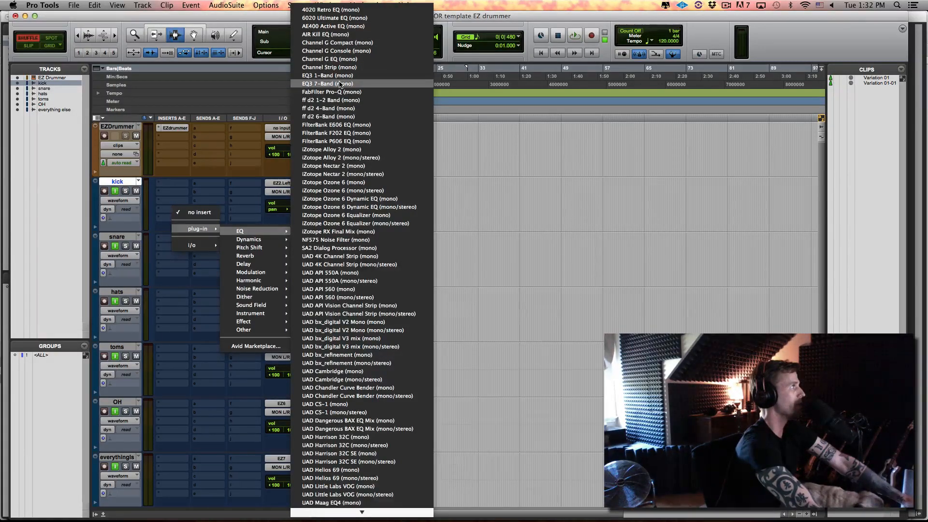
pyautogui.click(328, 83)
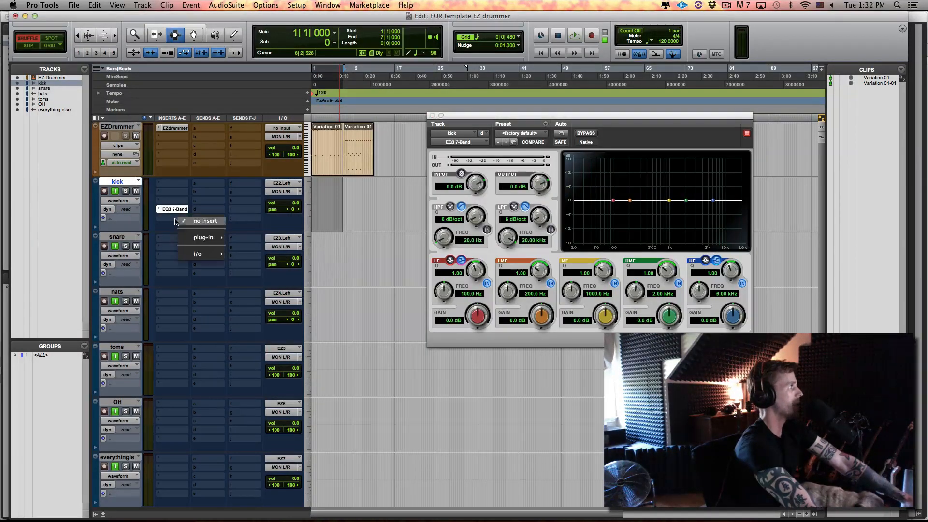
# Choose an ML4000 ML1 Limiter from Dynamics for the kick's second insert
pyautogui.click(254, 248)
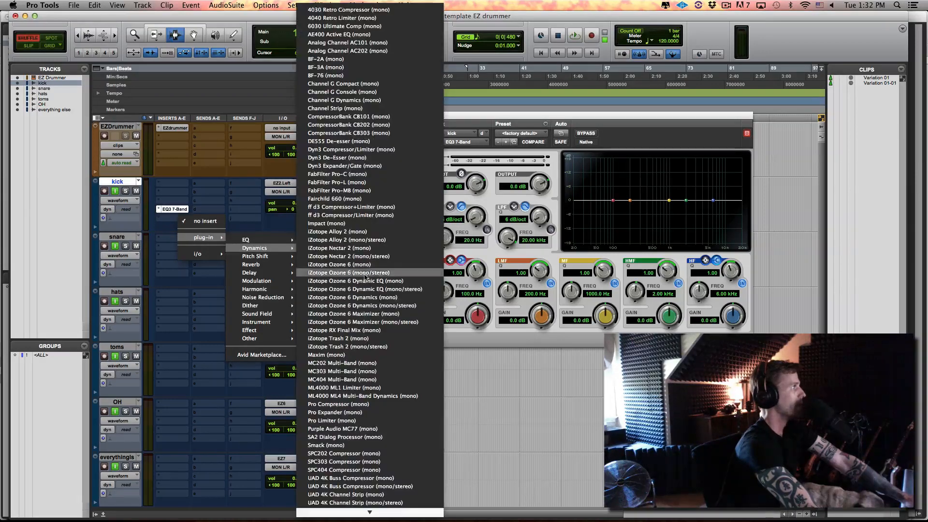
pyautogui.scroll(-3)
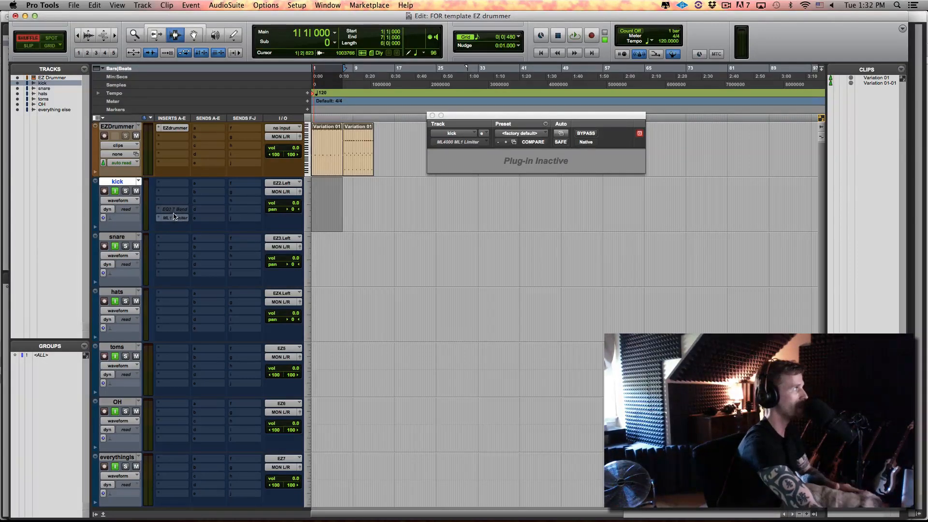
# Insert a 4030 Retro Compressor, inactive, on the snare's first insert slot
pyautogui.click(170, 247)
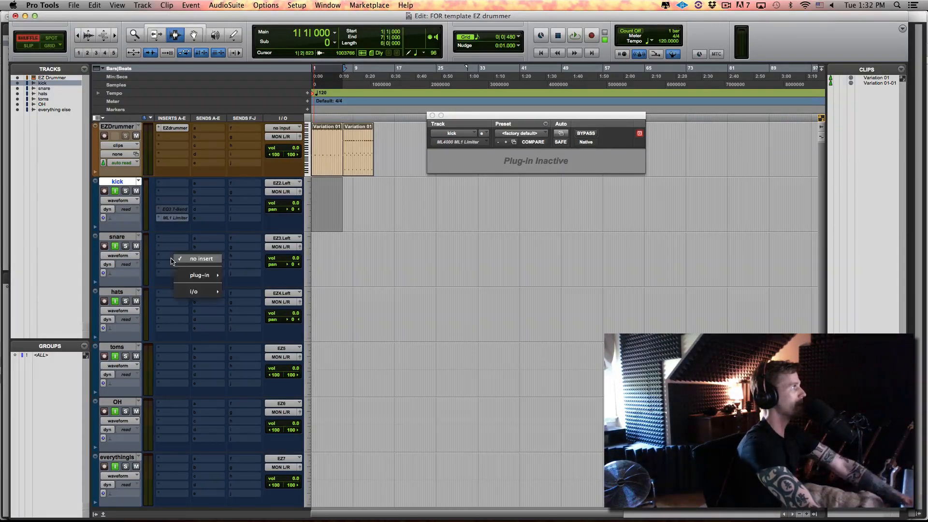
pyautogui.click(251, 286)
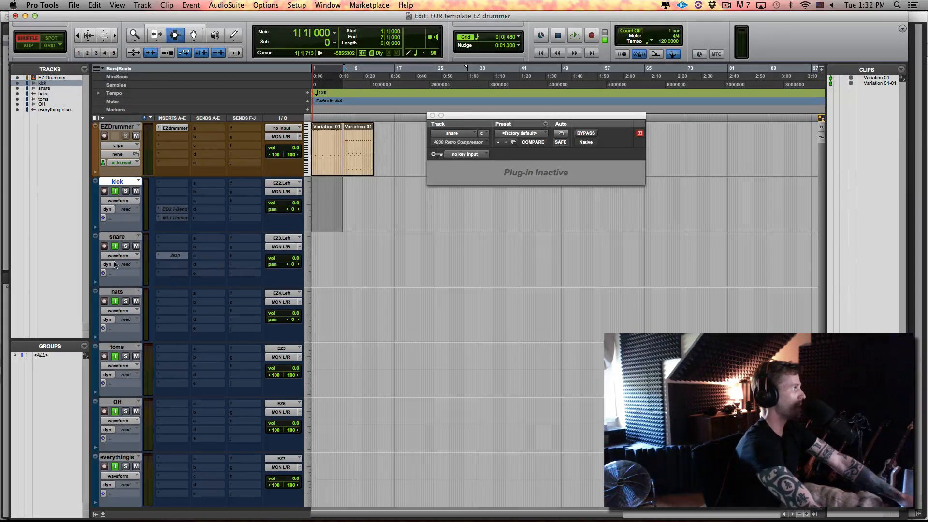
pyautogui.moveTo(147, 231)
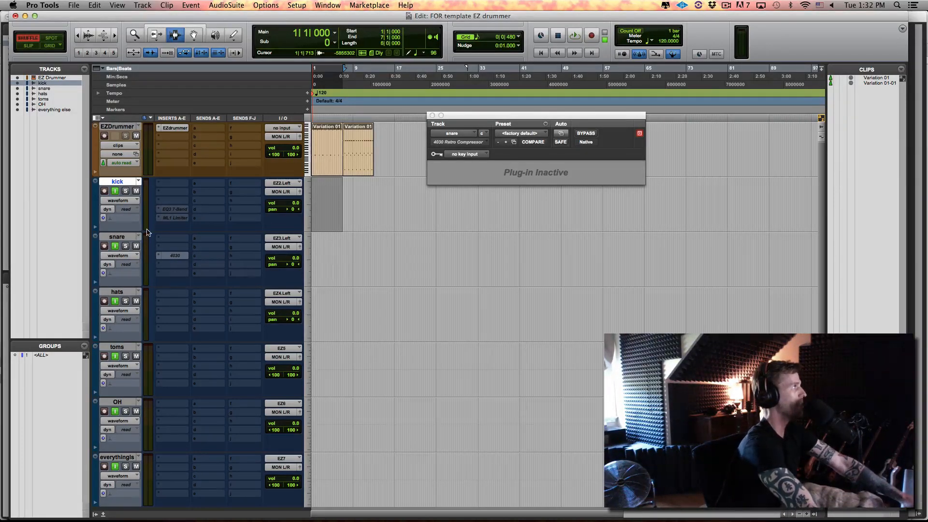
pyautogui.moveTo(185, 245)
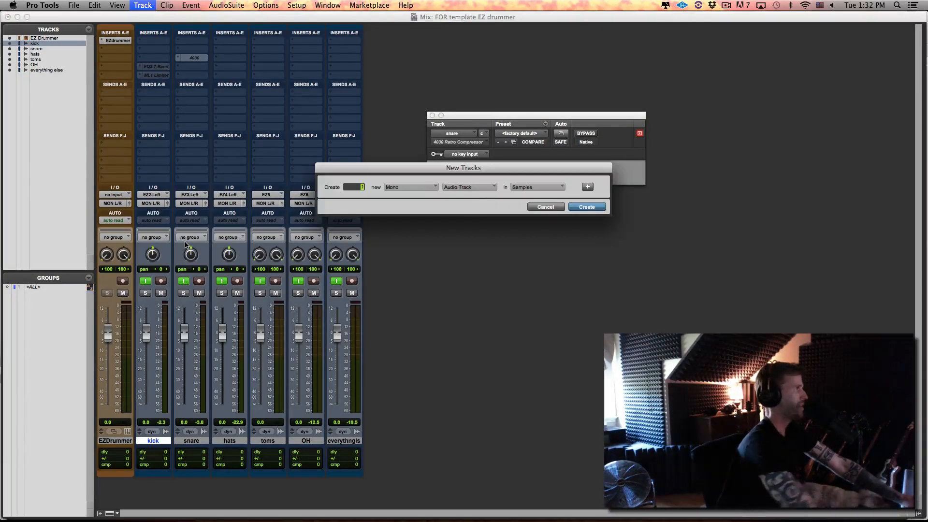
# Create a stereo Master Fader track, Master 1
pyautogui.click(409, 186)
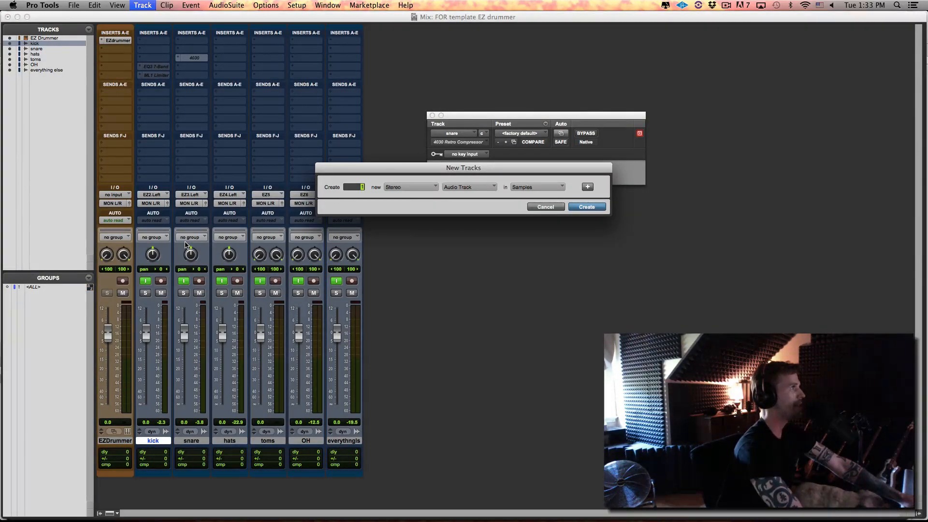
pyautogui.click(470, 187)
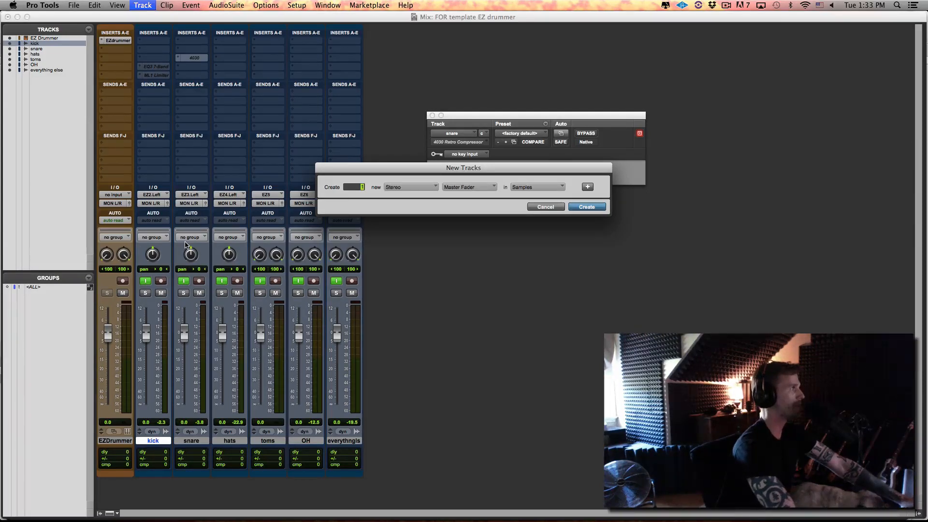
pyautogui.click(585, 207)
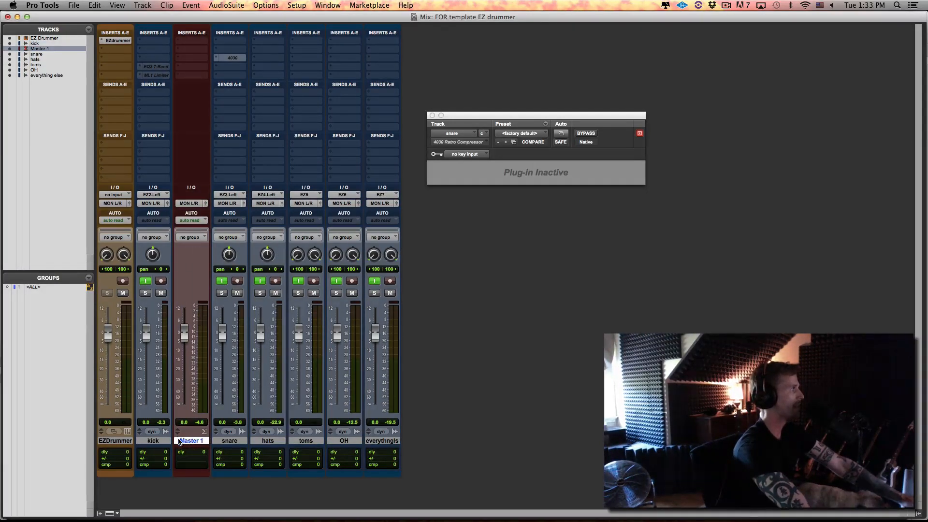
# Set up new tracks as stereo Aux Inputs in the New Tracks dialog
pyautogui.click(142, 5)
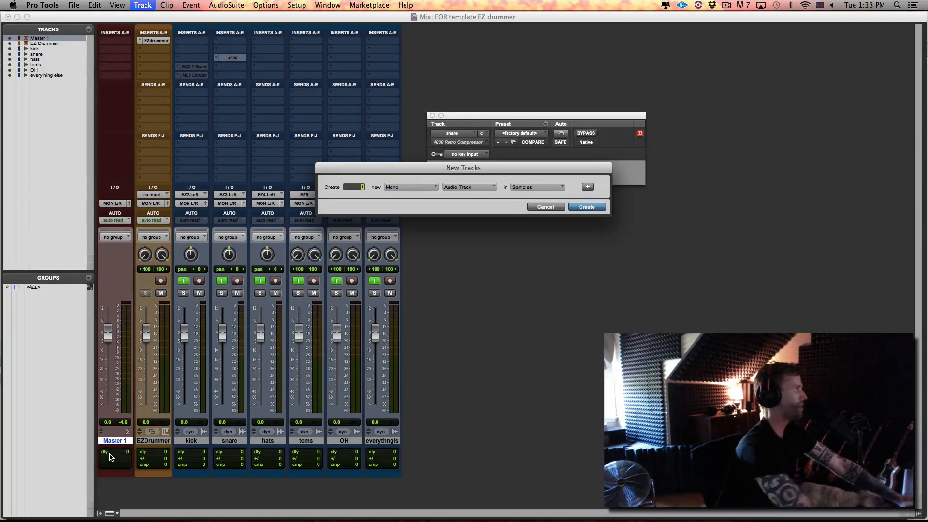
pyautogui.click(410, 186)
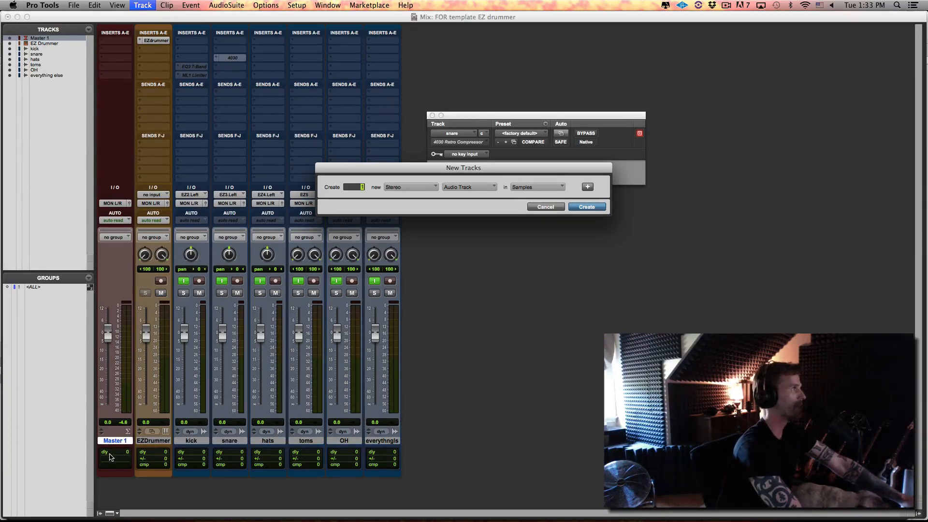
pyautogui.click(469, 186)
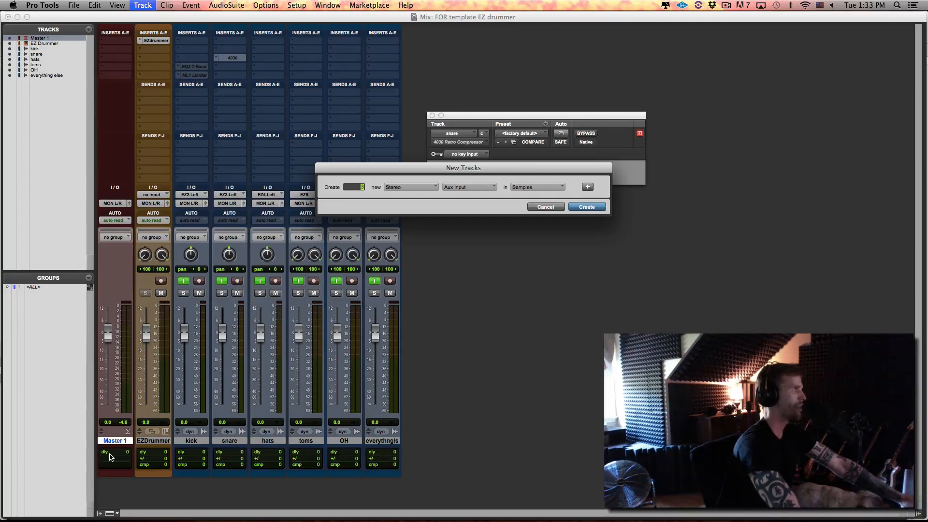
# Create the three stereo aux tracks and name them Verb 1, Verb 2, Verb 3
pyautogui.click(586, 207)
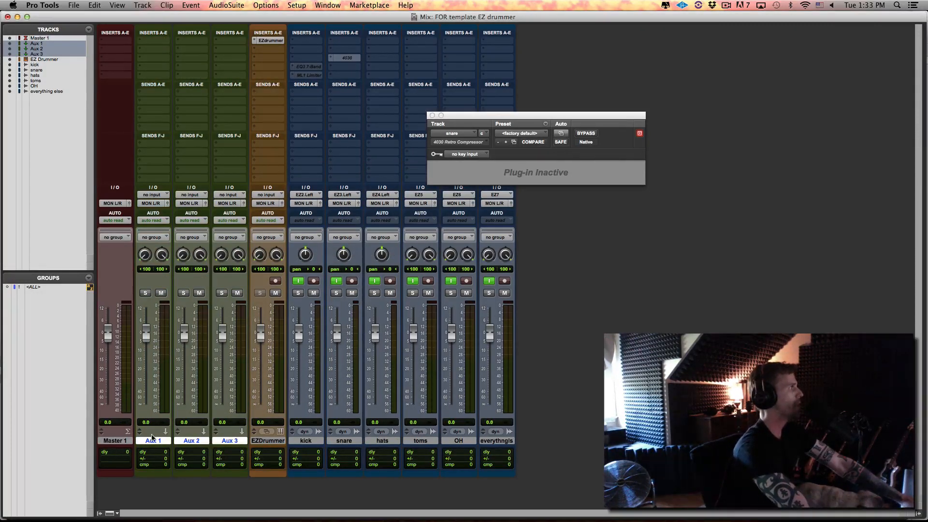
pyautogui.doubleClick(152, 441)
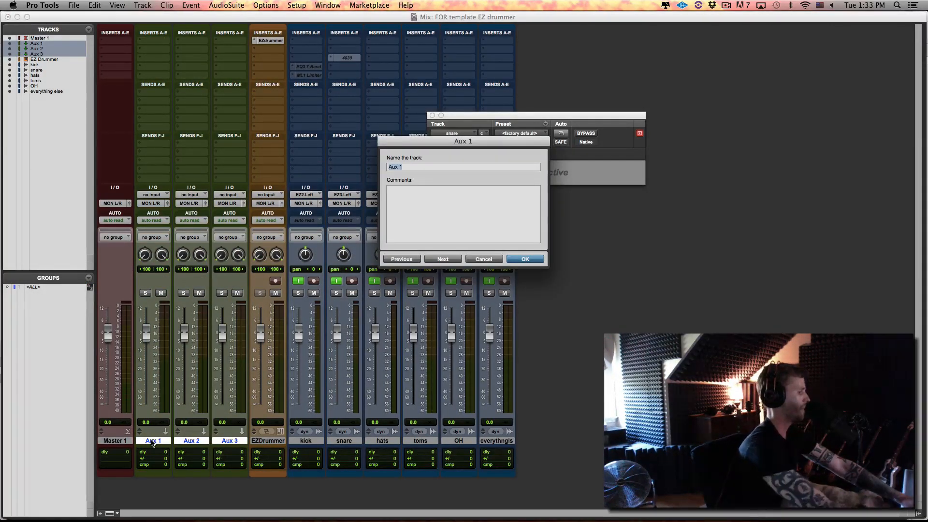
pyautogui.write('Verb 1')
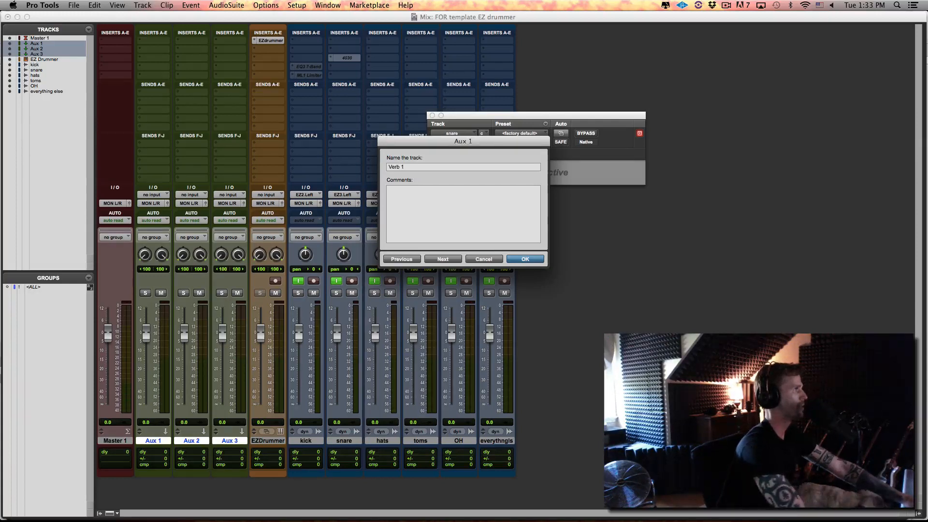
pyautogui.click(442, 259)
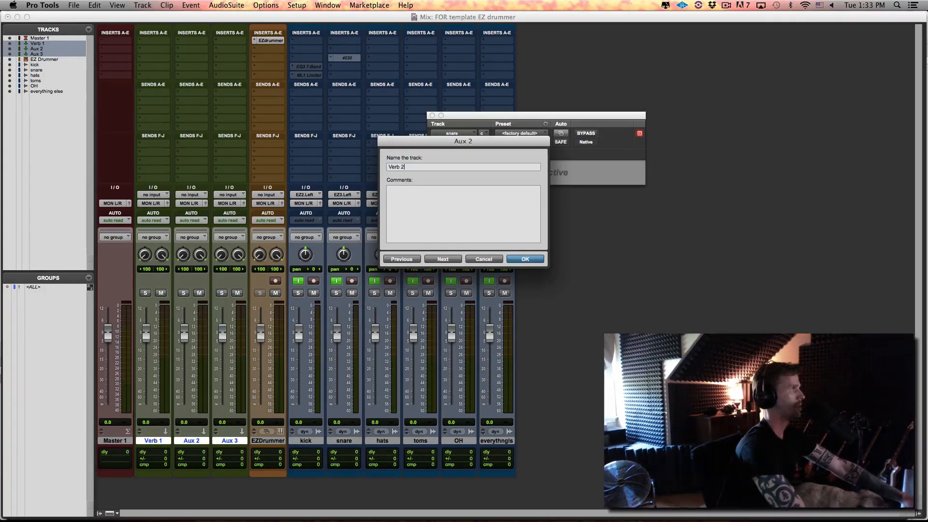
pyautogui.click(441, 259)
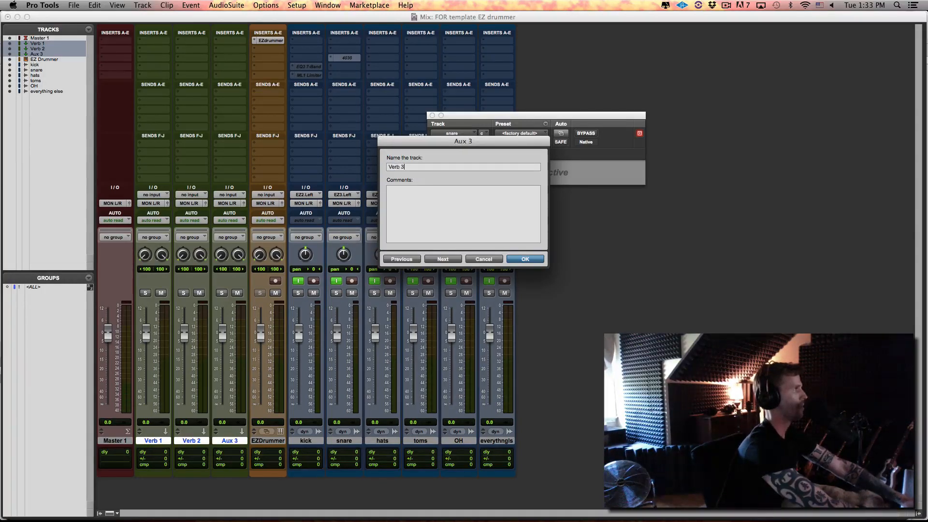
pyautogui.click(524, 259)
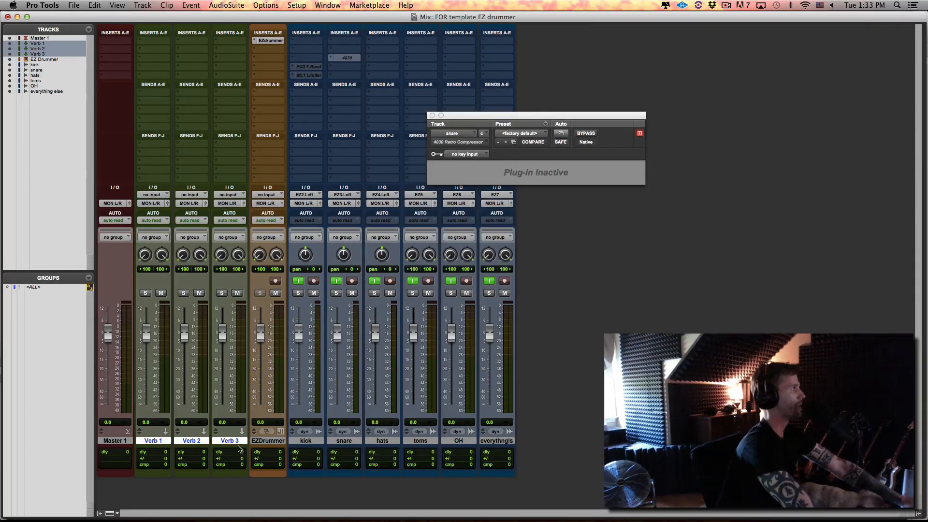
# Rename the Verb 3 aux track to dly 1
pyautogui.doubleClick(229, 439)
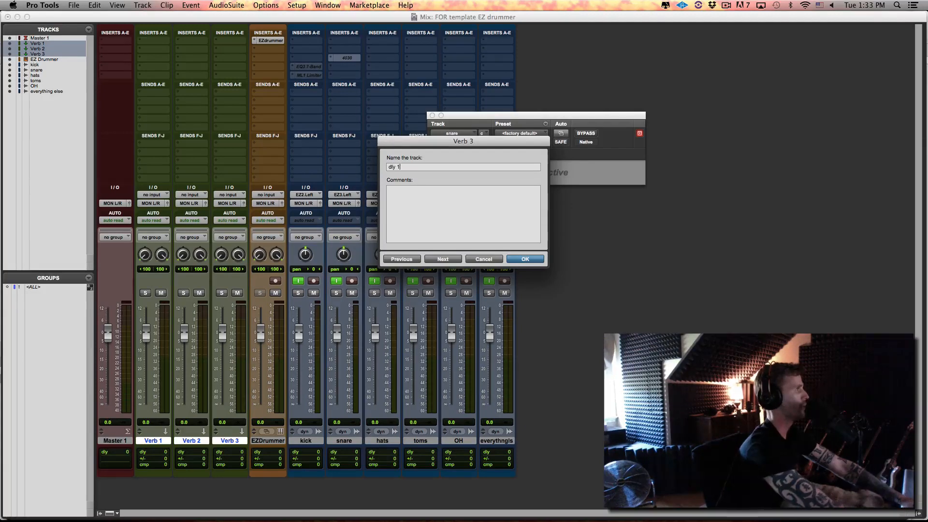
pyautogui.click(524, 259)
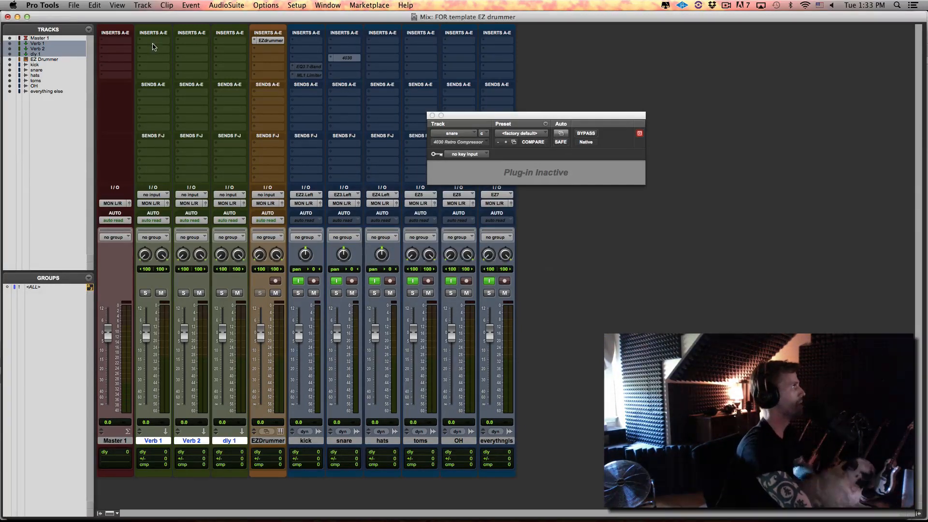
# Load a UAD AKG BX 20 reverb on Verb 1 and a Lexicon 224 on Verb 2
pyautogui.click(152, 42)
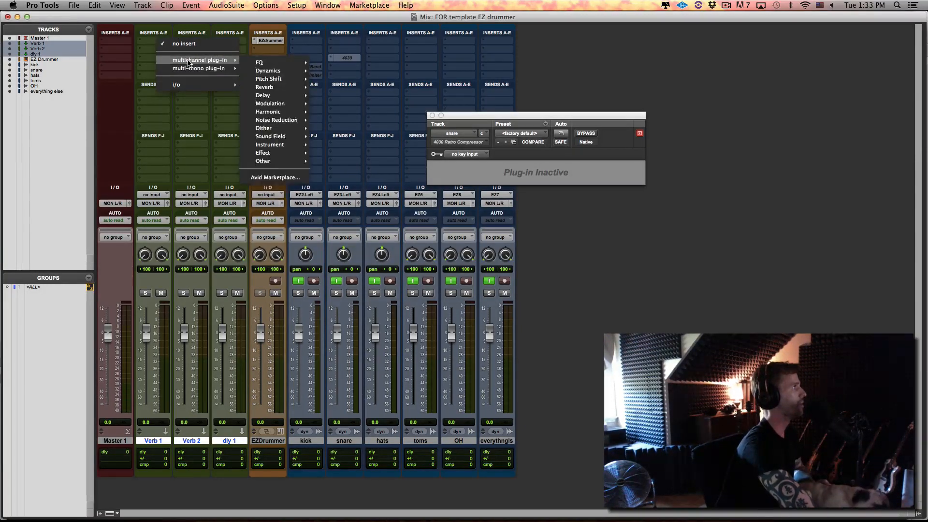
pyautogui.moveTo(263, 129)
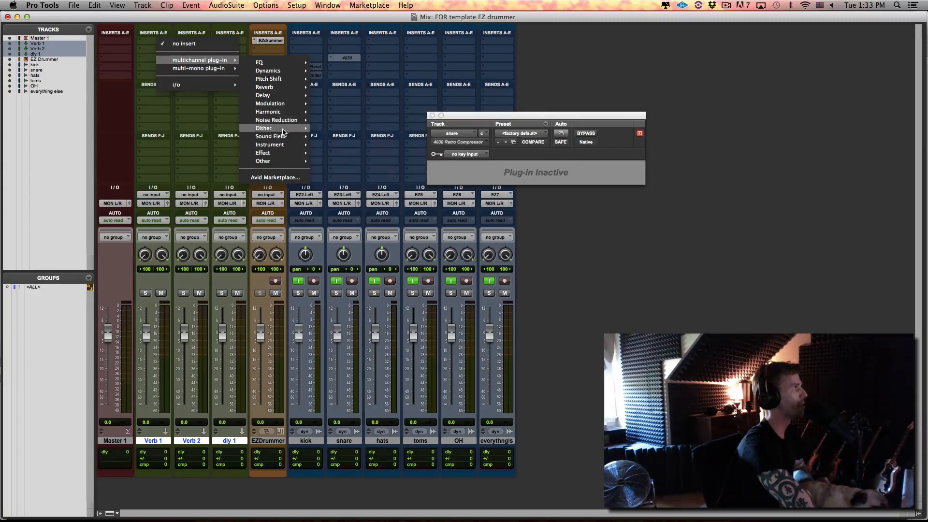
pyautogui.moveTo(265, 87)
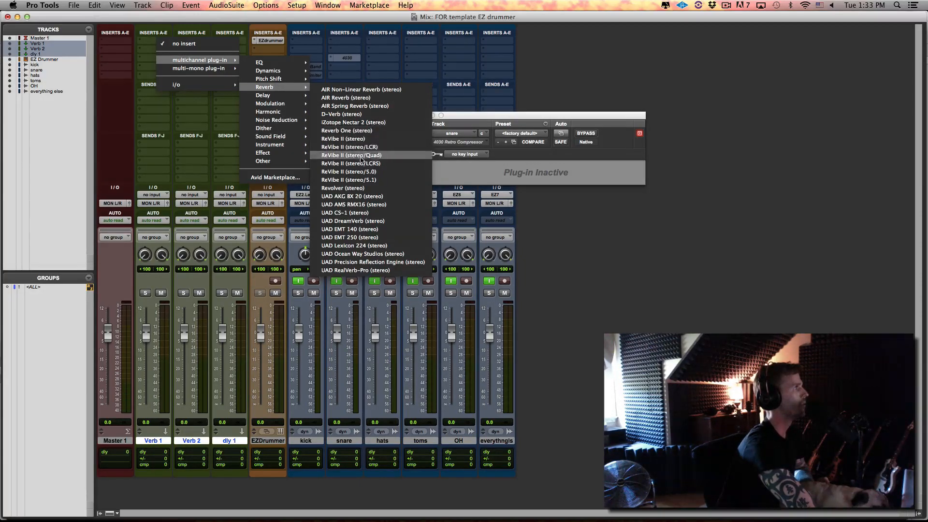
pyautogui.moveTo(352, 196)
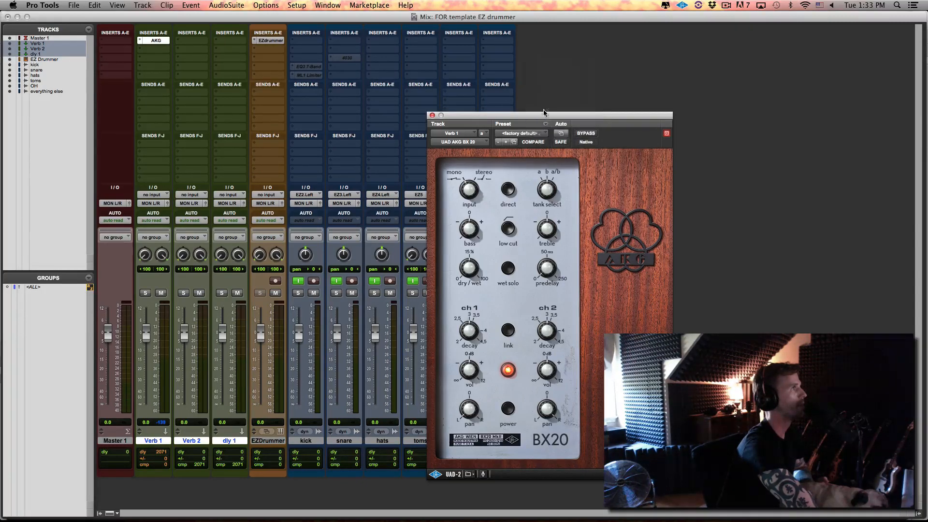
pyautogui.click(431, 115)
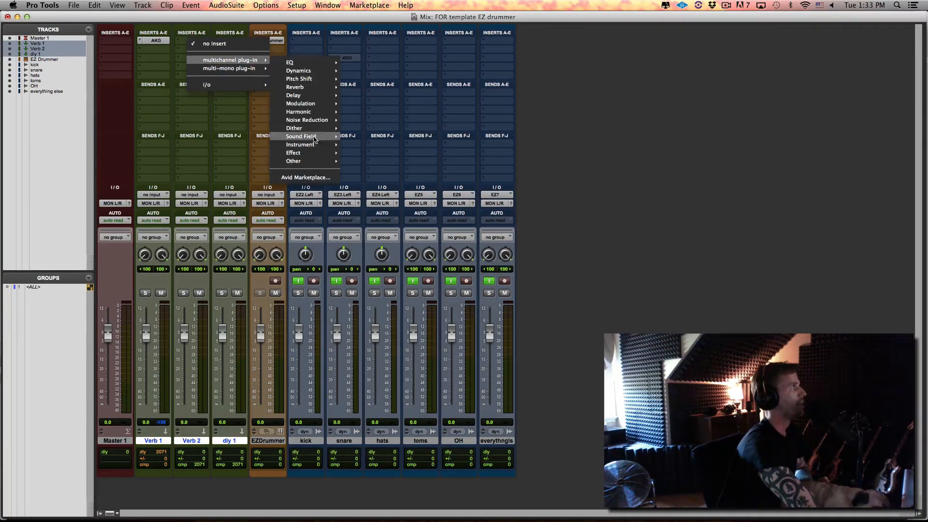
pyautogui.moveTo(295, 87)
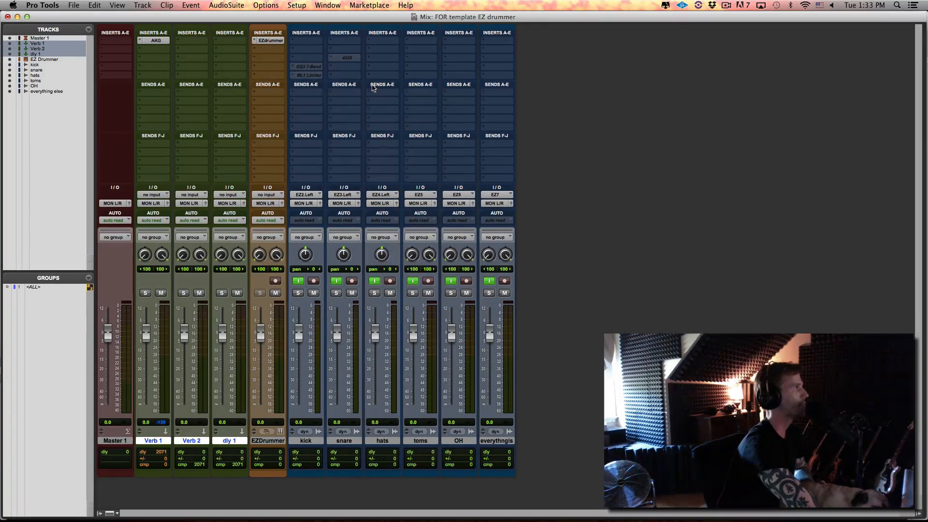
pyautogui.click(190, 41)
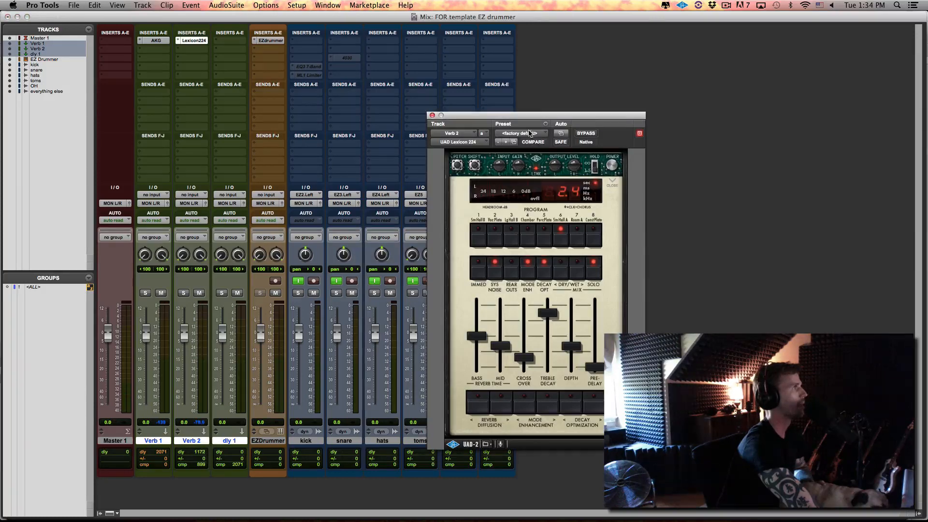
# Load a UAD Roland RE-201 Space Echo on the dly 1 aux
pyautogui.click(520, 132)
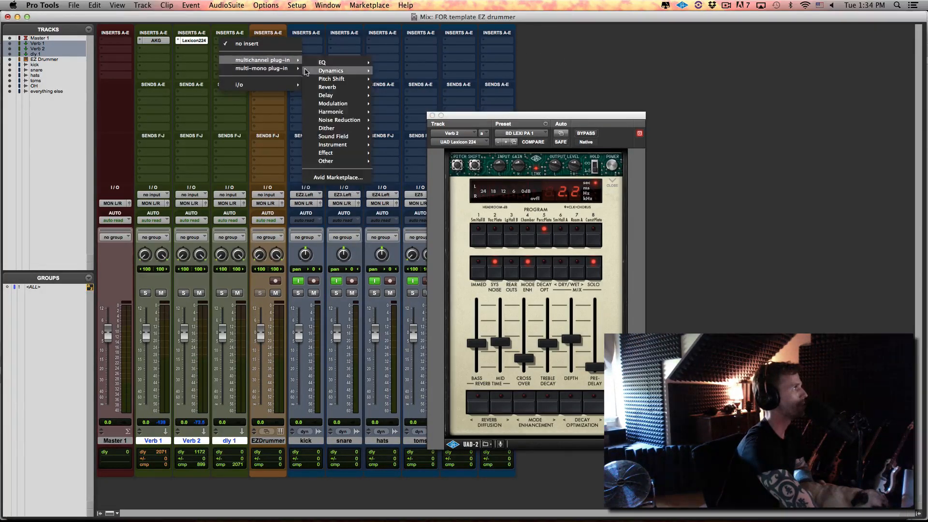
pyautogui.moveTo(326, 95)
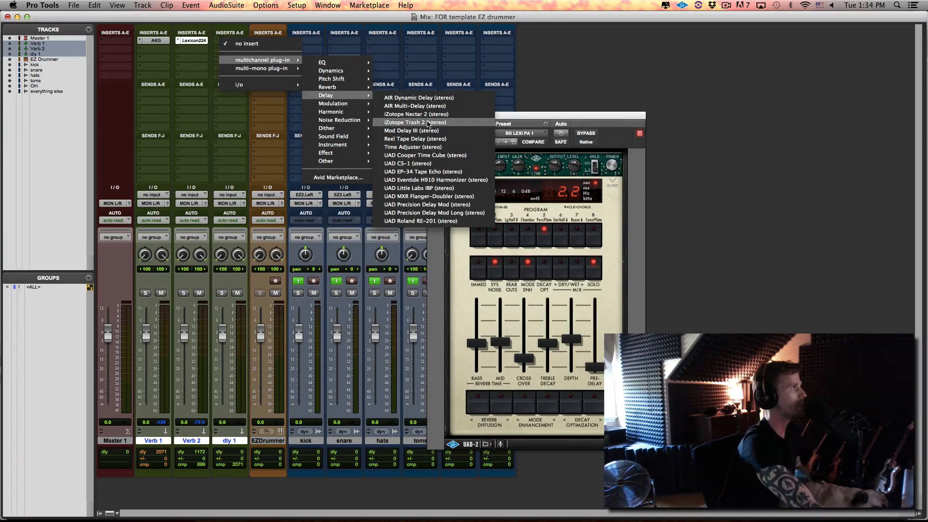
pyautogui.moveTo(411, 131)
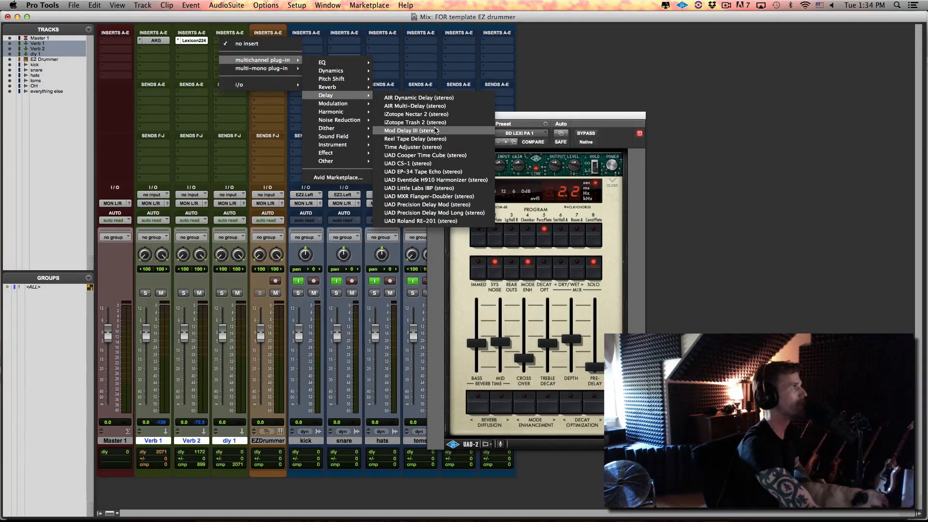
pyautogui.moveTo(412, 147)
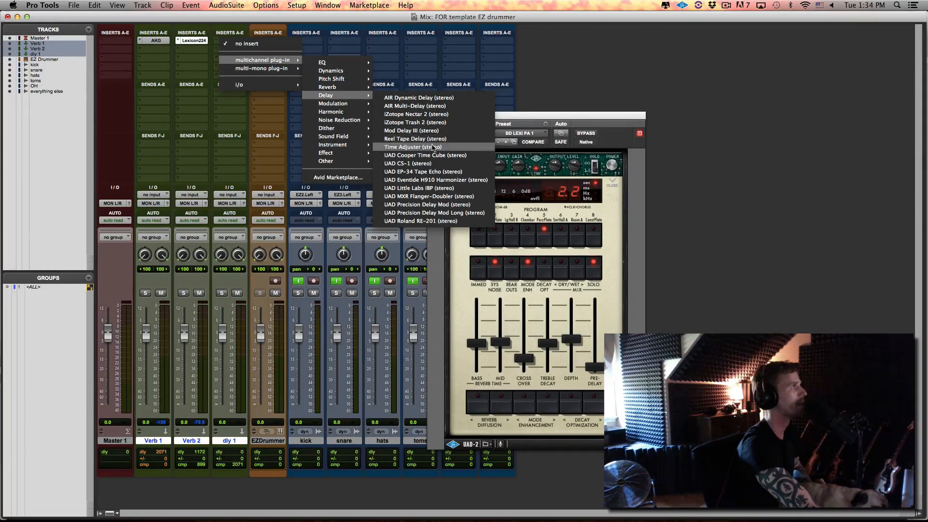
pyautogui.click(420, 221)
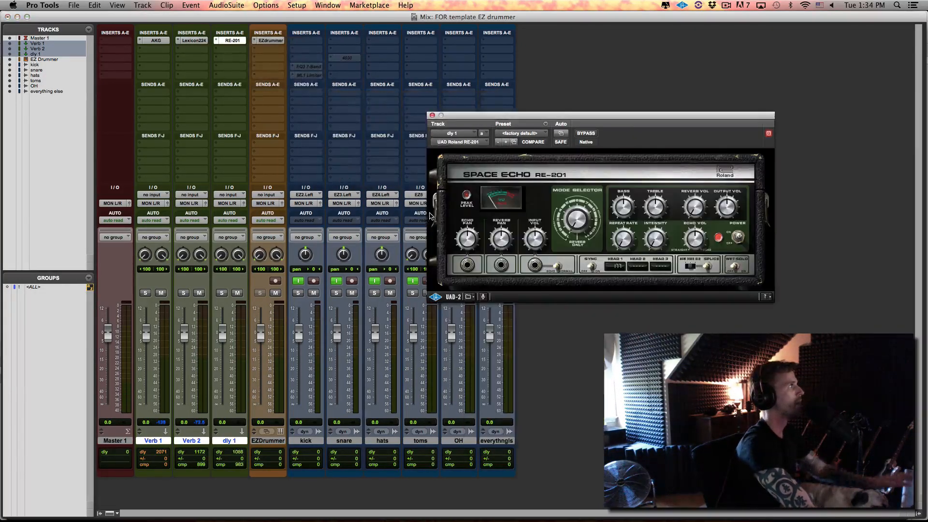
pyautogui.click(433, 115)
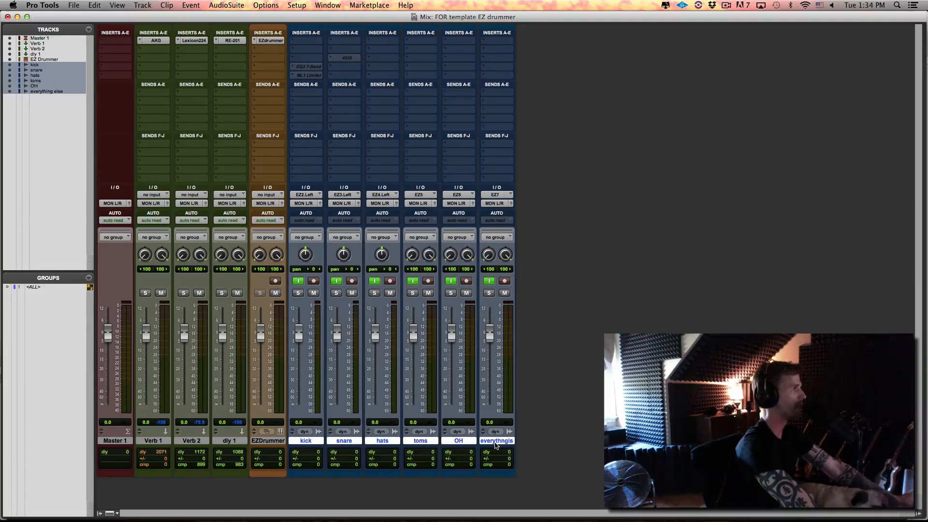
pyautogui.moveTo(443, 300)
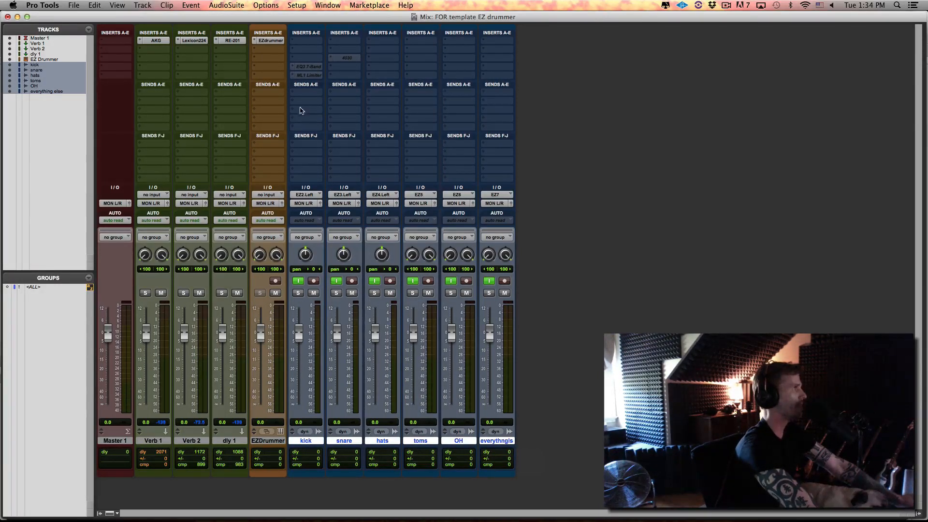
# Add sends to Verb 1, Verb 2 and dly 1 on all selected drum tracks
pyautogui.click(305, 95)
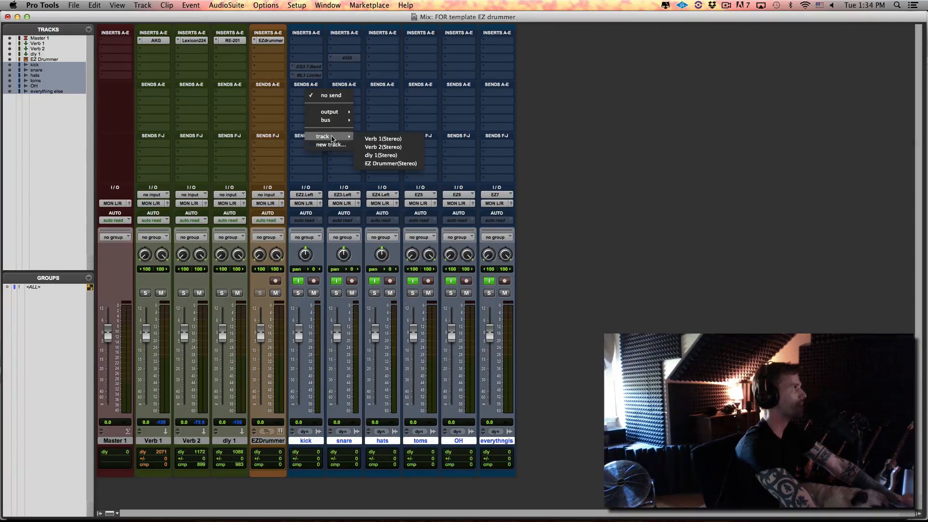
pyautogui.click(383, 138)
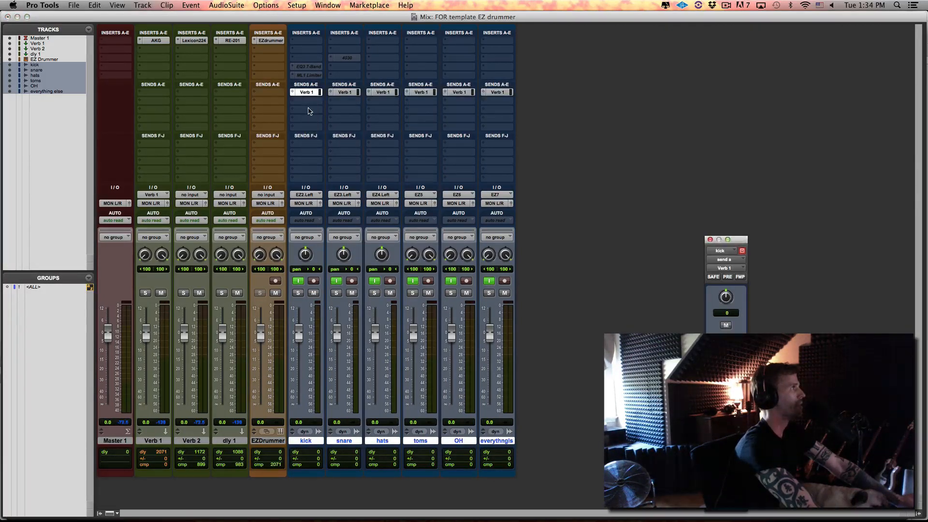
pyautogui.click(306, 92)
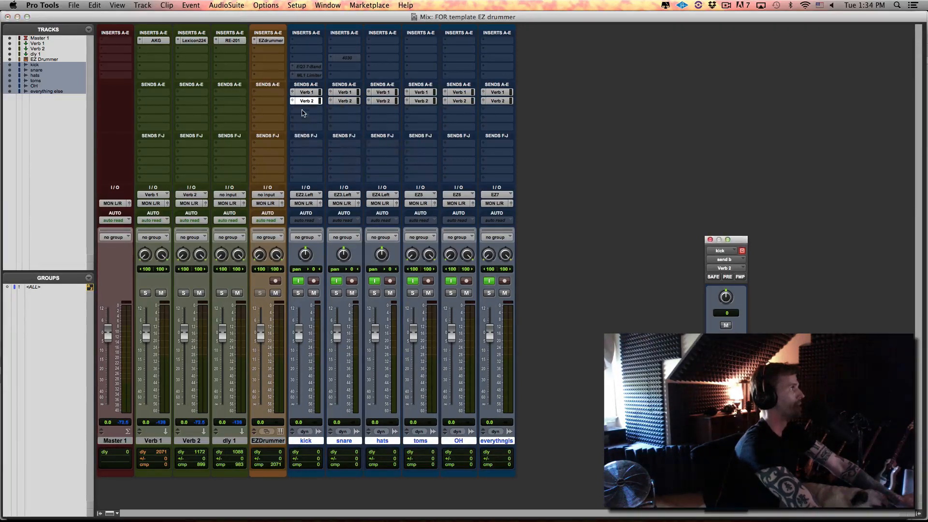
pyautogui.click(305, 99)
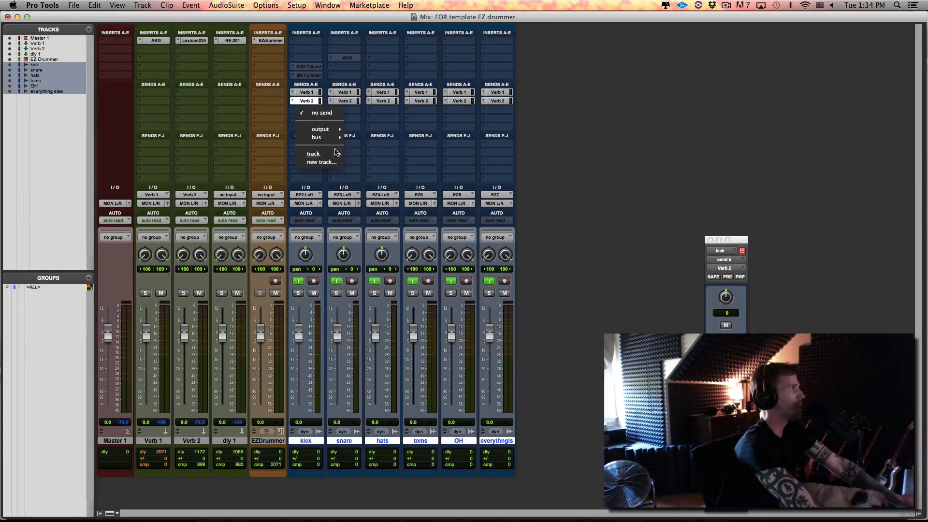
pyautogui.moveTo(313, 153)
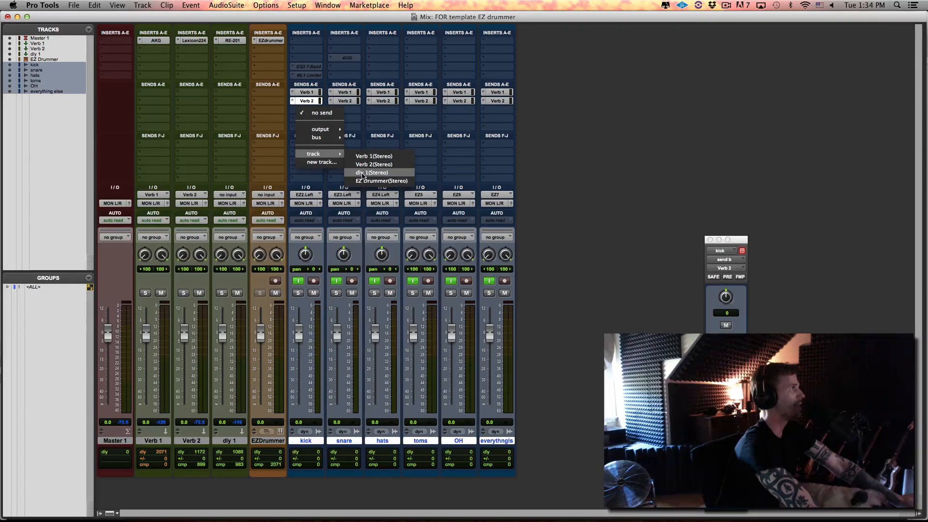
pyautogui.click(370, 172)
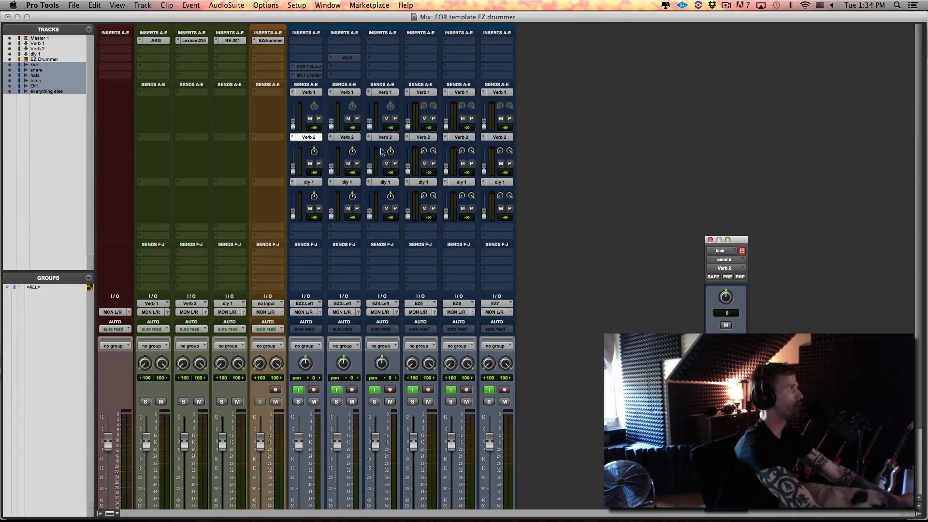
# Enable FMP so the kick's dly 1 send follows the track's main pan
pyautogui.click(739, 277)
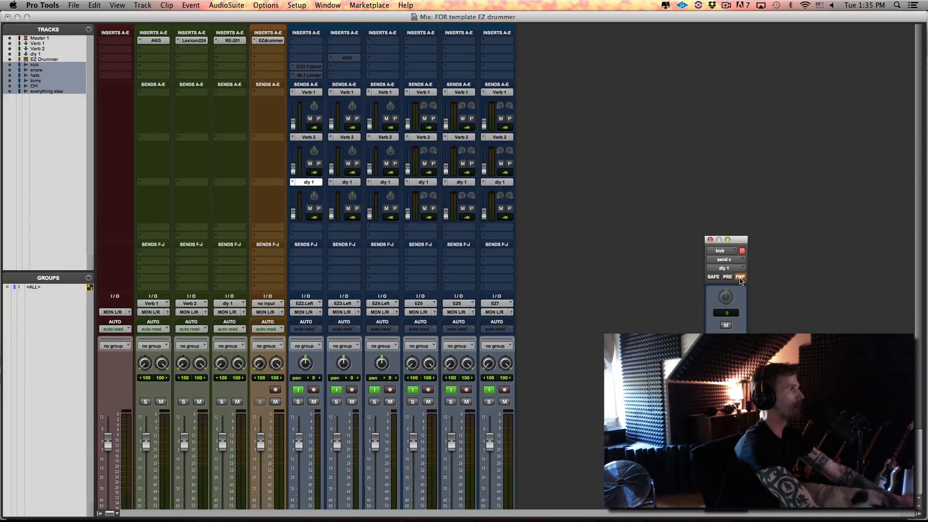
pyautogui.moveTo(570, 317)
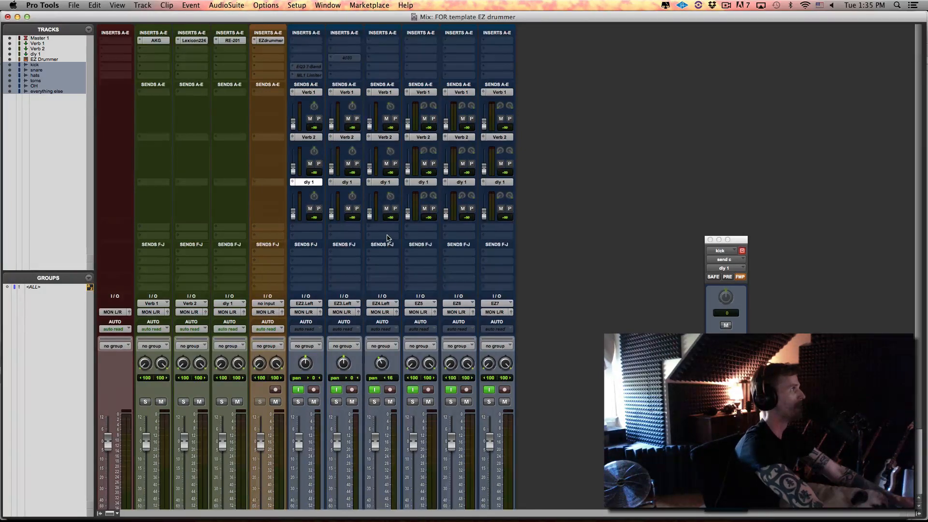
pyautogui.moveTo(370, 125)
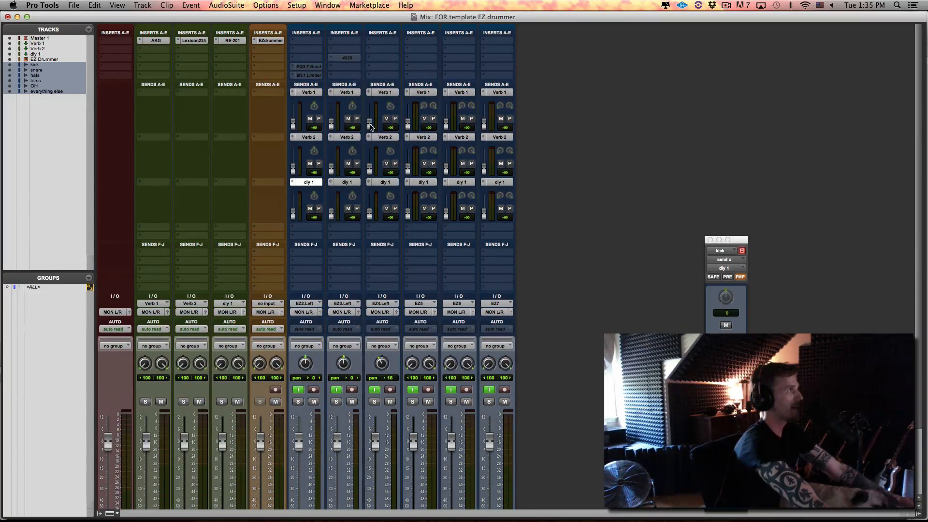
pyautogui.moveTo(431, 212)
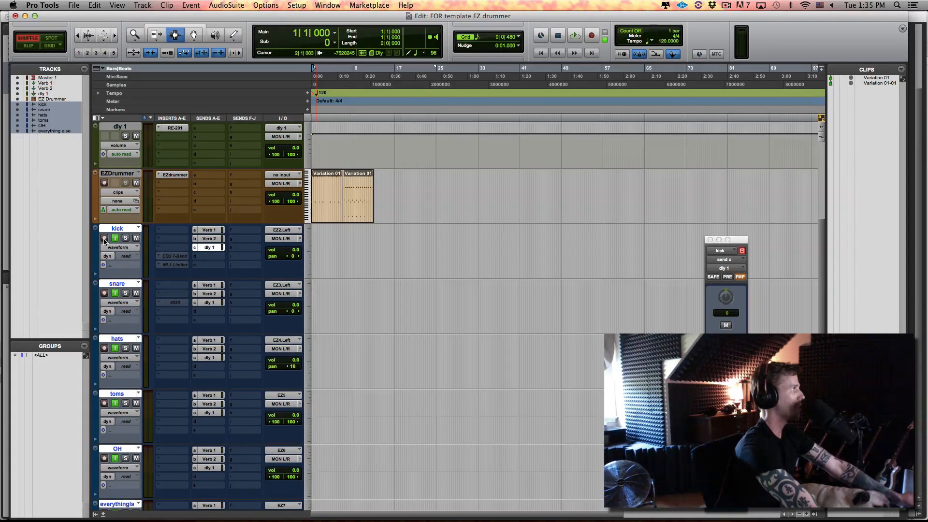
# Arm all six drum tracks and record the EZdrummer output as audio stems
pyautogui.click(104, 238)
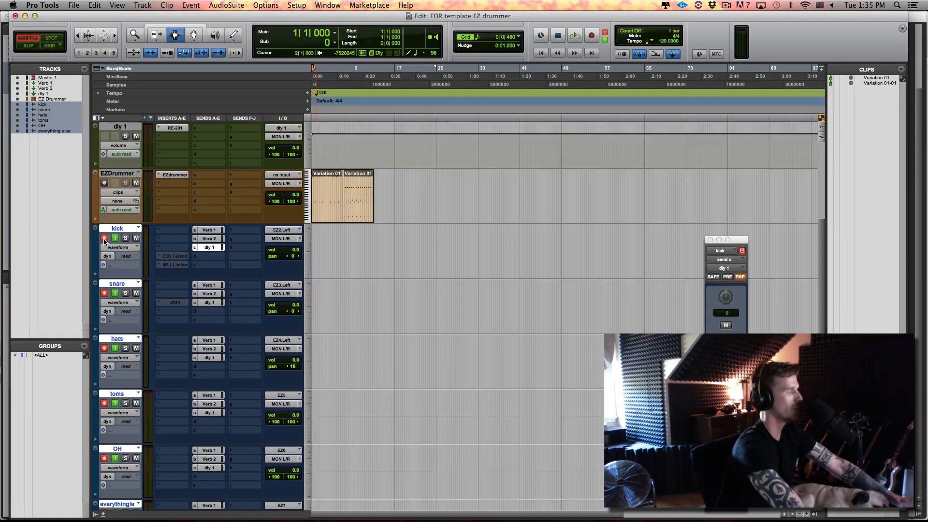
pyautogui.click(573, 35)
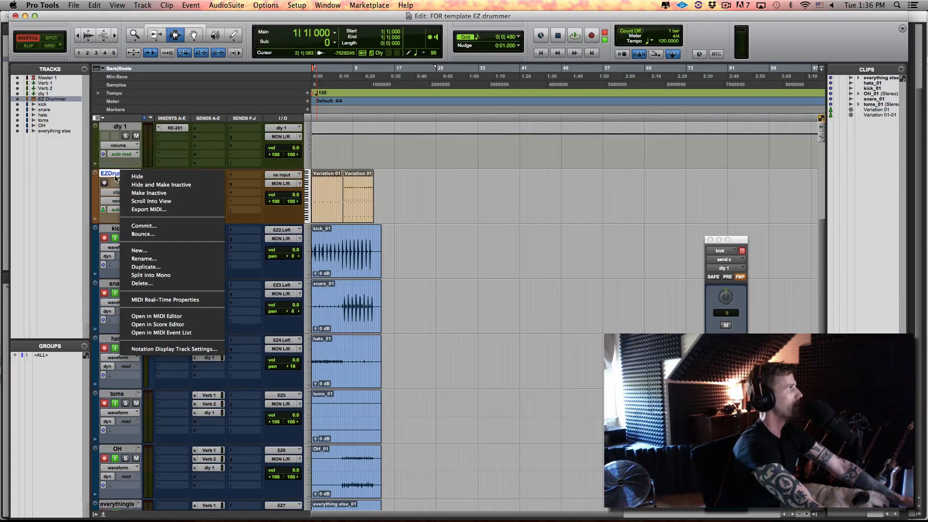
pyautogui.moveTo(138, 194)
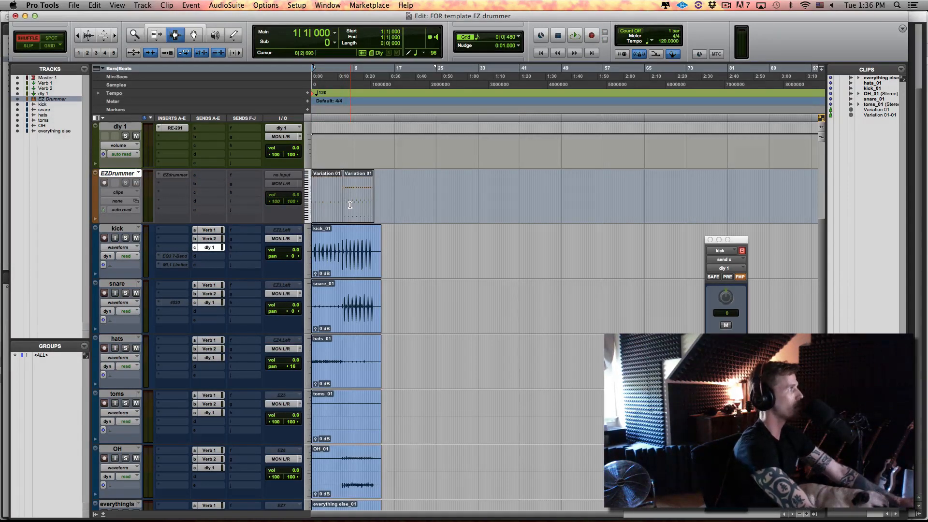
# Select the second Variation 01 MIDI clip on the EZDrummer track
pyautogui.click(346, 195)
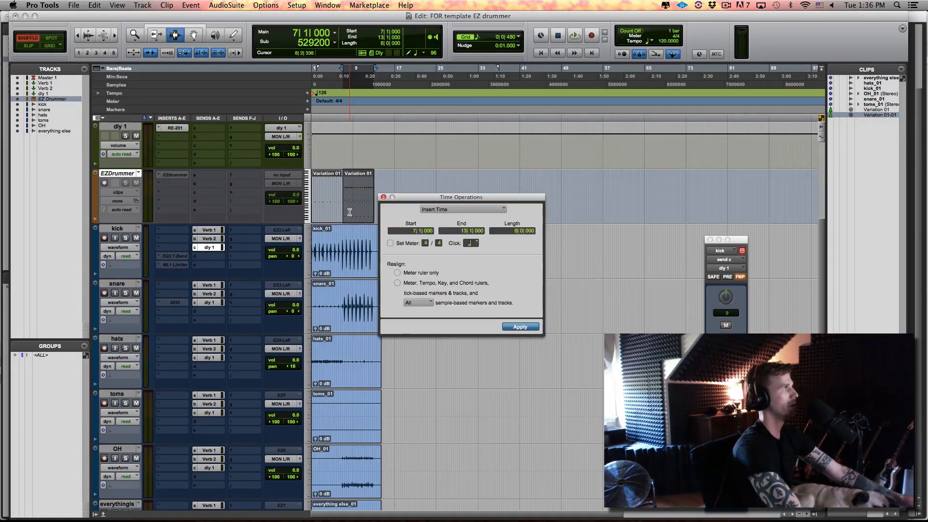
# Switch the bars 7-13 operation to Cut Time, then close Time Operations without applying
pyautogui.click(462, 208)
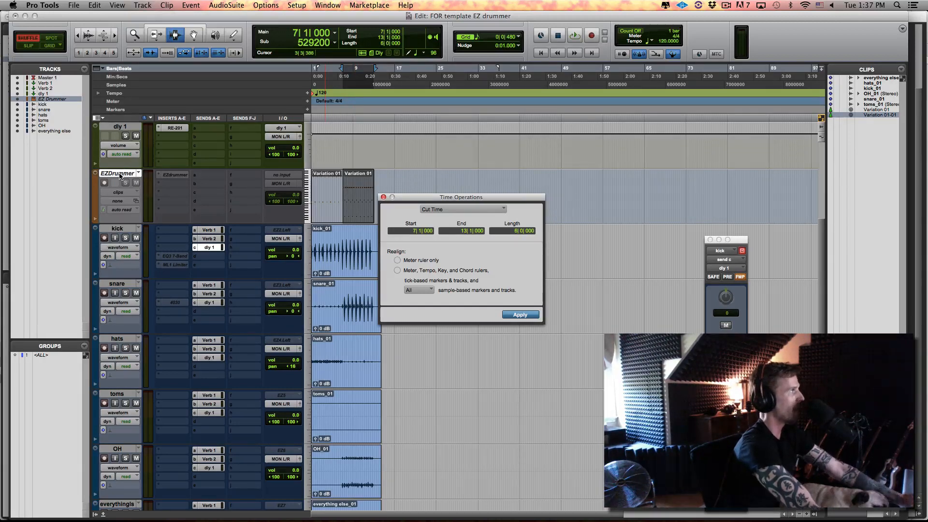
pyautogui.moveTo(119, 173)
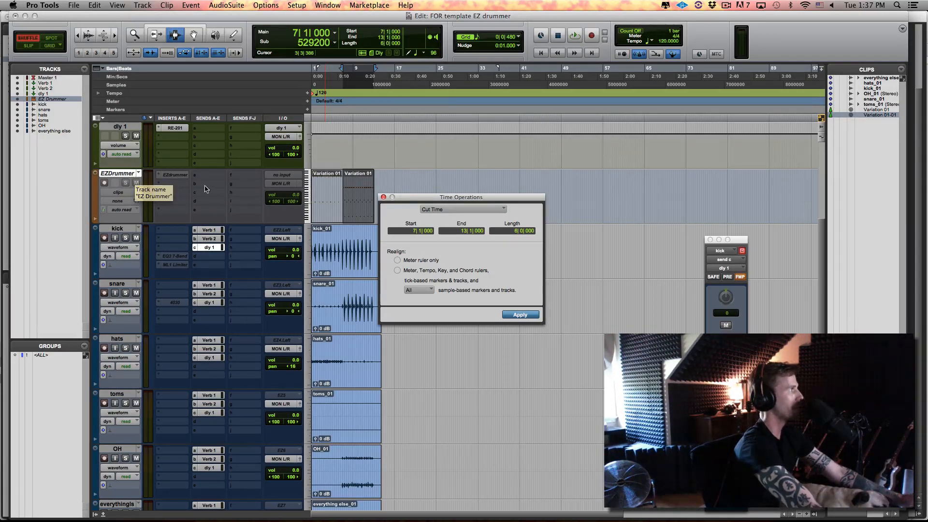
pyautogui.click(519, 314)
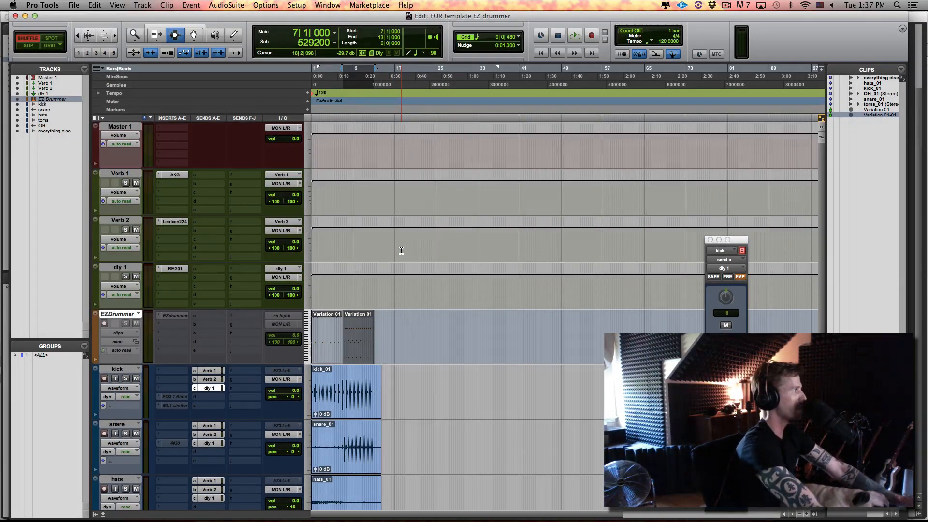
# Save the session as template EZ DRUMMER TEMPLATE 1 in the Songwriter category
pyautogui.click(73, 5)
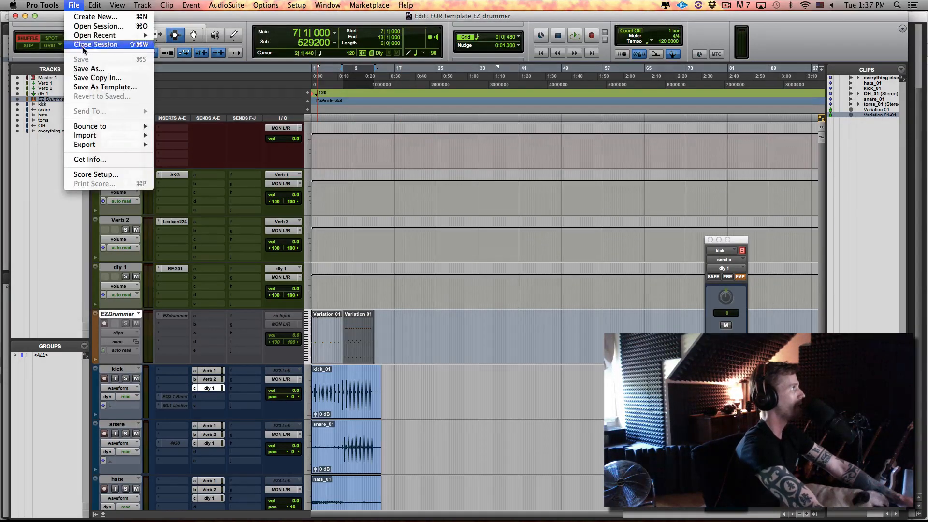
pyautogui.click(105, 87)
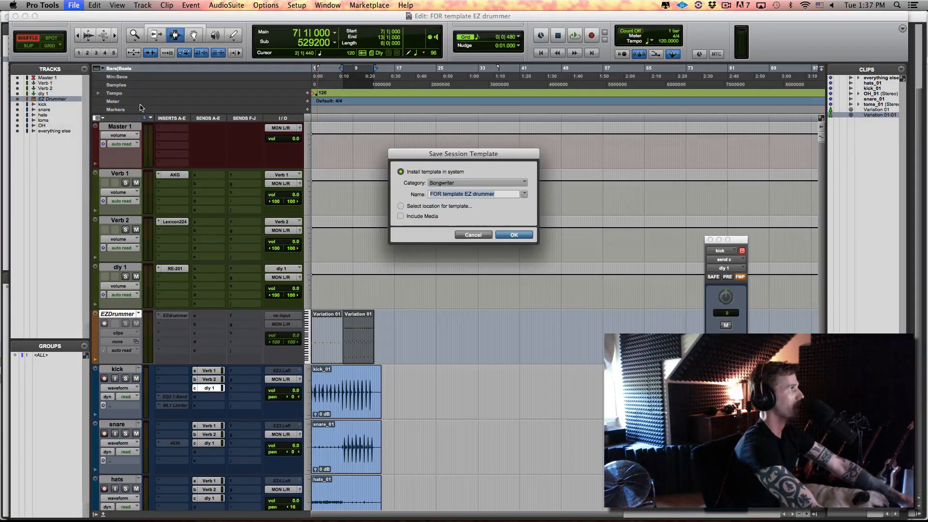
pyautogui.click(400, 216)
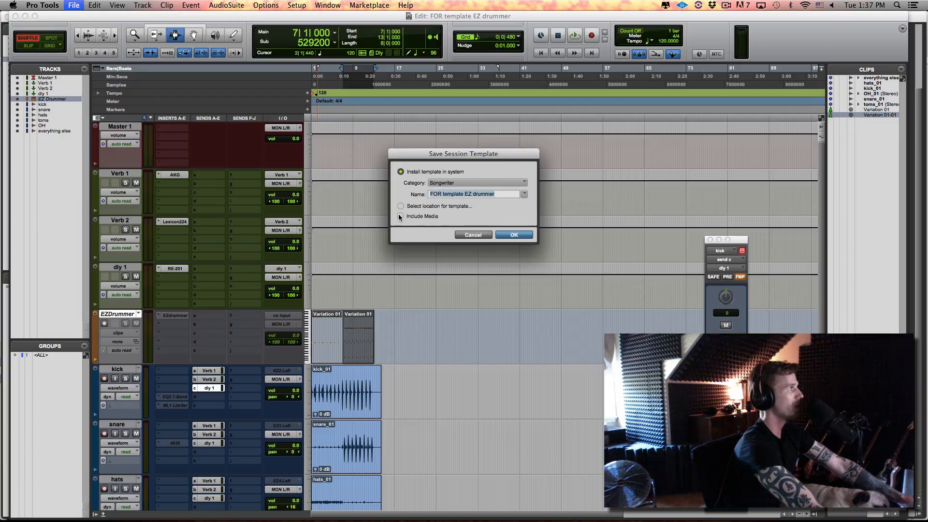
pyautogui.click(400, 216)
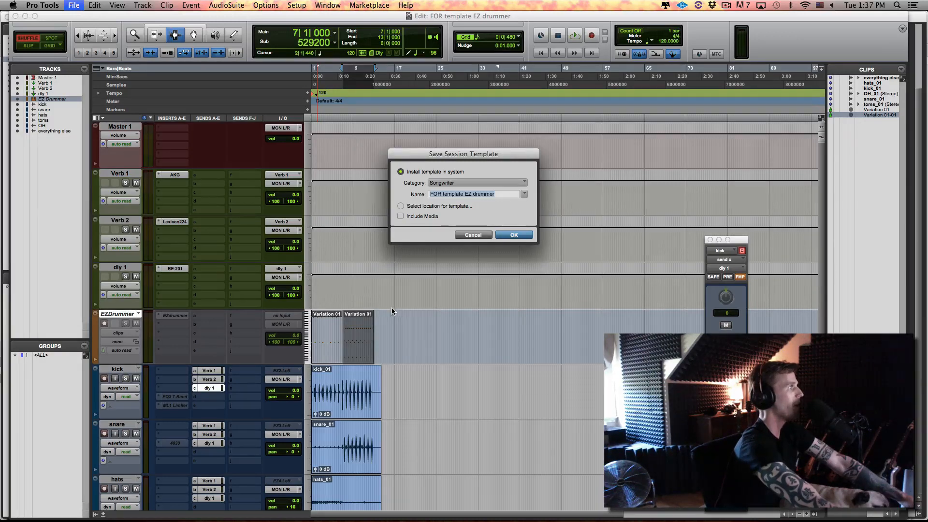
pyautogui.moveTo(170, 338)
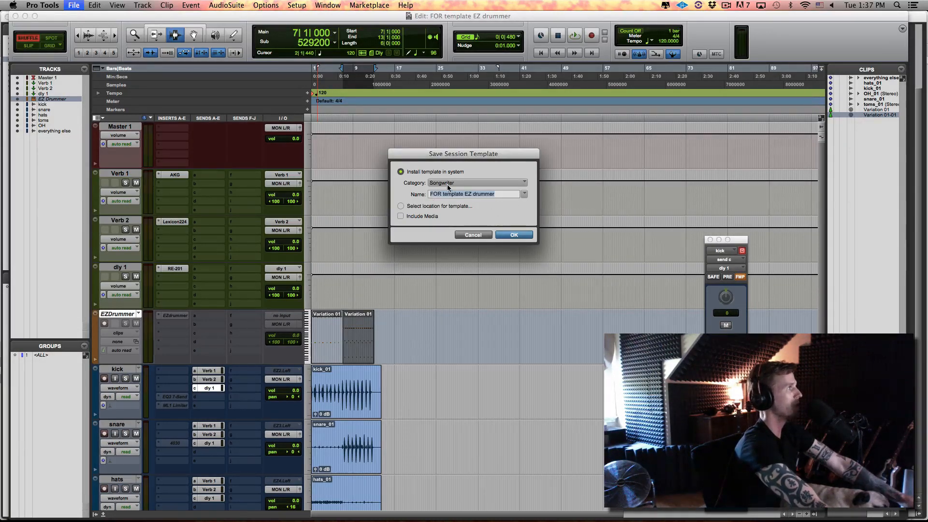
pyautogui.moveTo(449, 205)
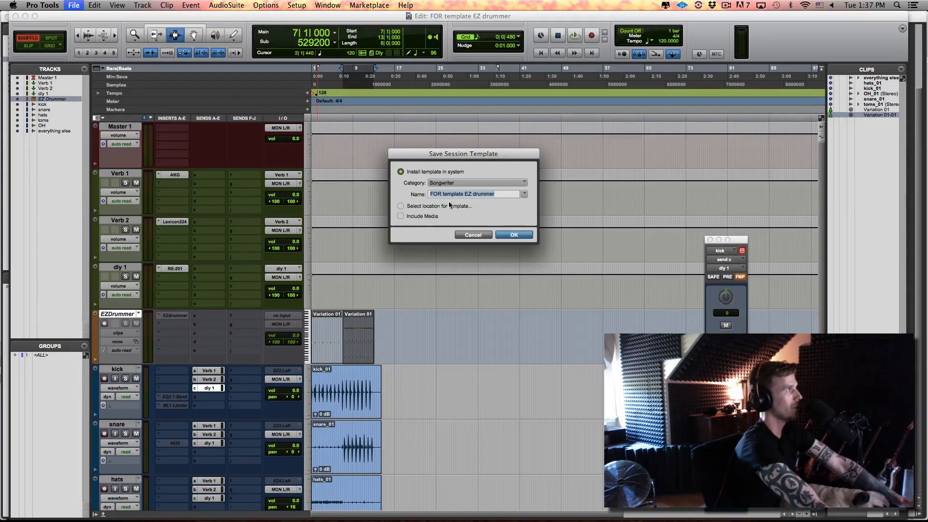
pyautogui.write('E')
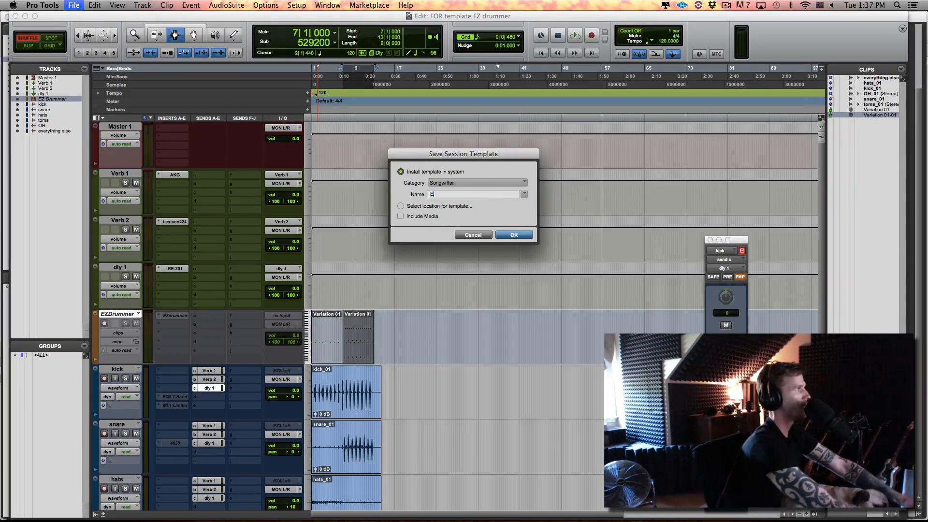
pyautogui.write('Z DRUMMER TEMPLATE 1')
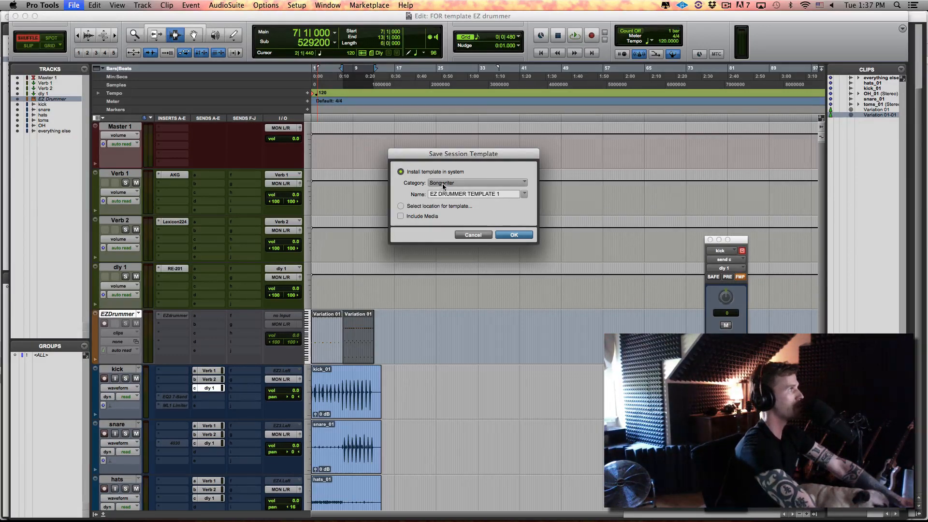
pyautogui.click(512, 234)
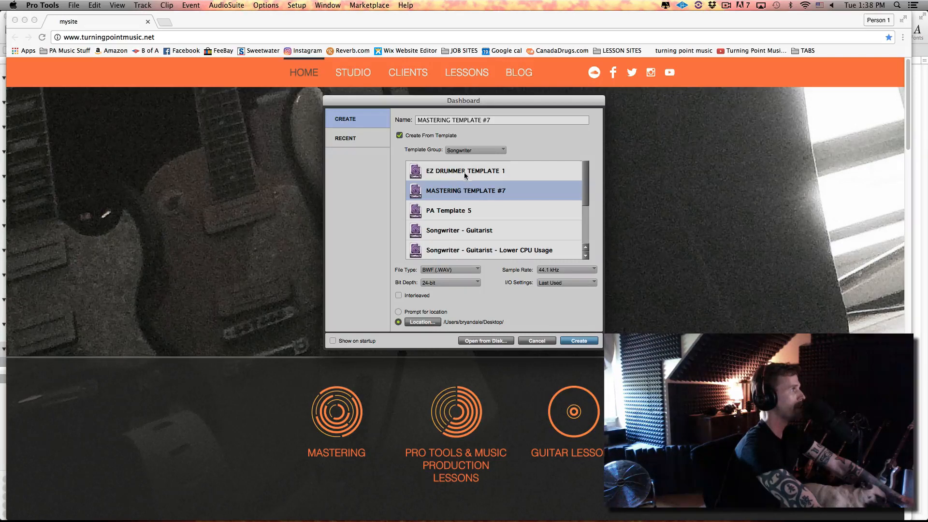
# Name the new session 'sadfasdfasdfasdf' and turn off Create From Template
pyautogui.click(465, 171)
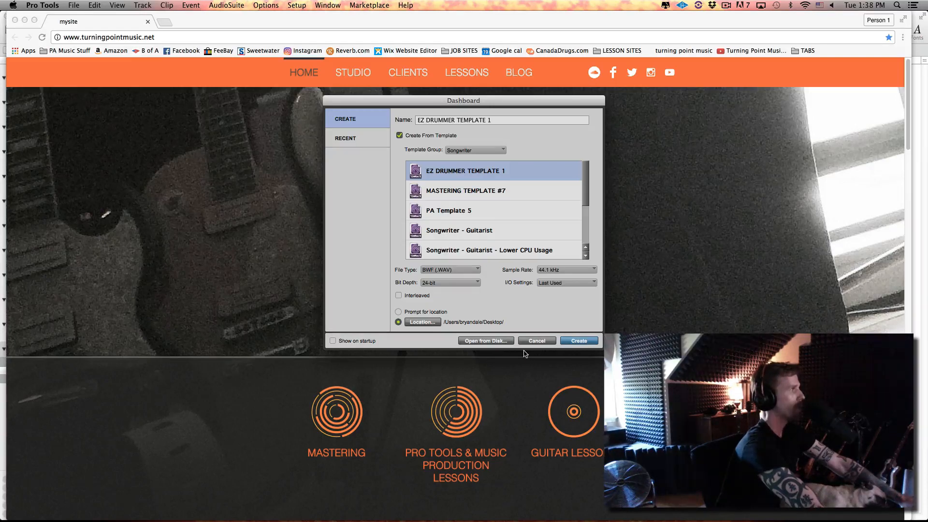
pyautogui.click(535, 340)
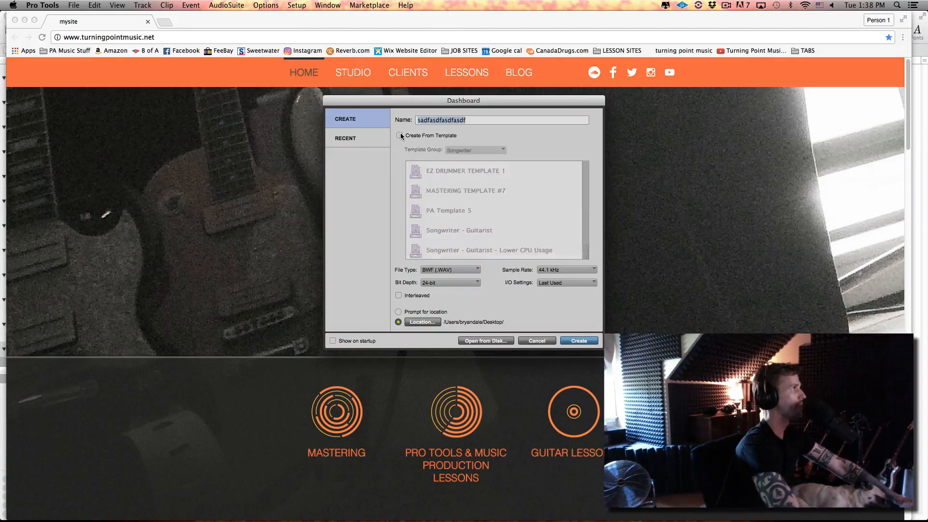
# Create the blank session and add 2 mono audio tracks via Track > New
pyautogui.click(578, 340)
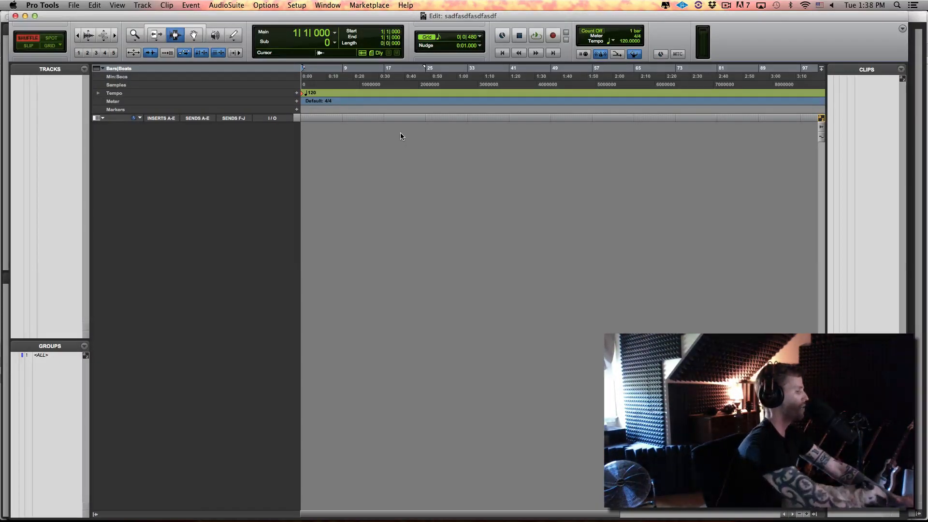
pyautogui.click(142, 5)
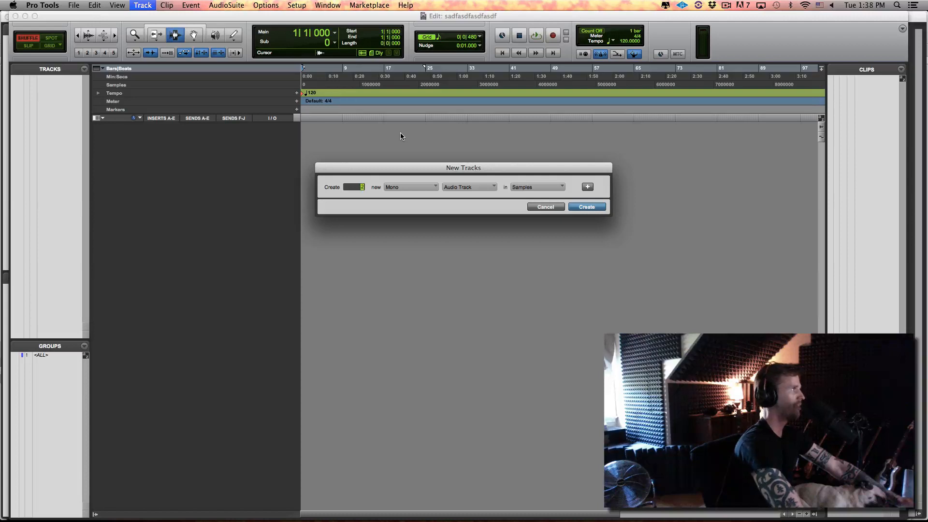
pyautogui.click(586, 206)
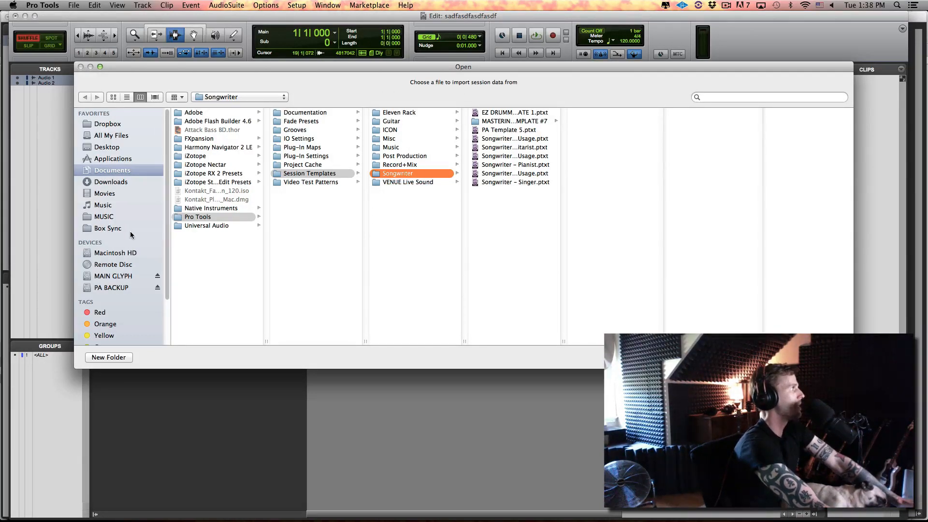
pyautogui.moveTo(134, 176)
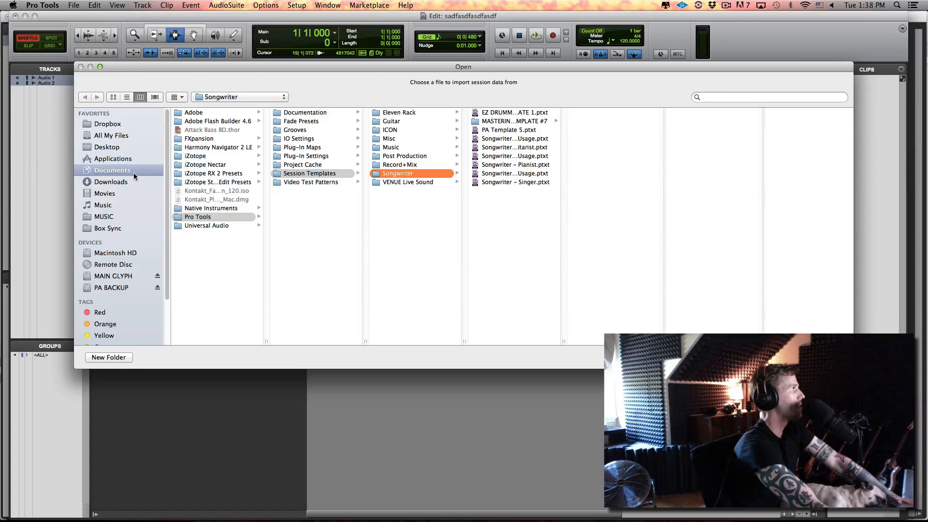
# Pick EZ DRUMMER TEMPLATE 1 from Documents > Pro Tools > Session Templates > Songwriter for import
pyautogui.click(198, 216)
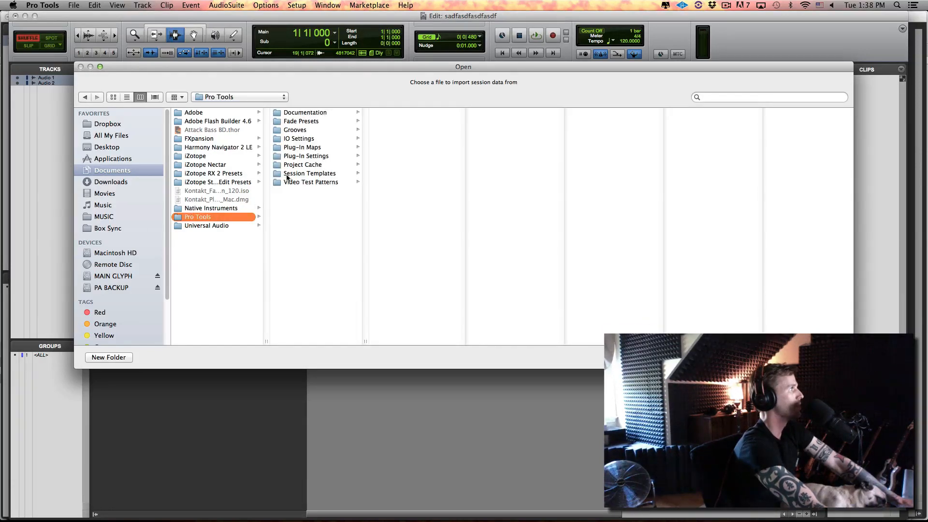
pyautogui.click(308, 173)
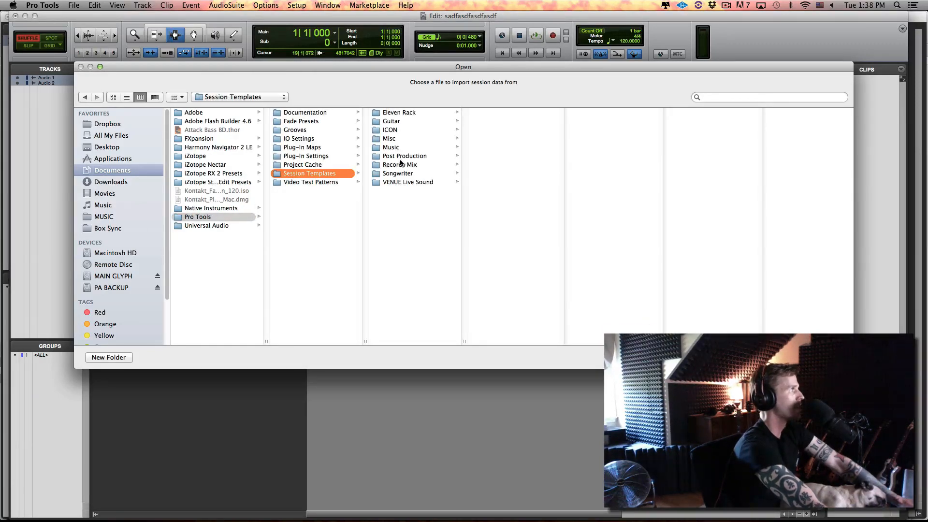
pyautogui.click(397, 173)
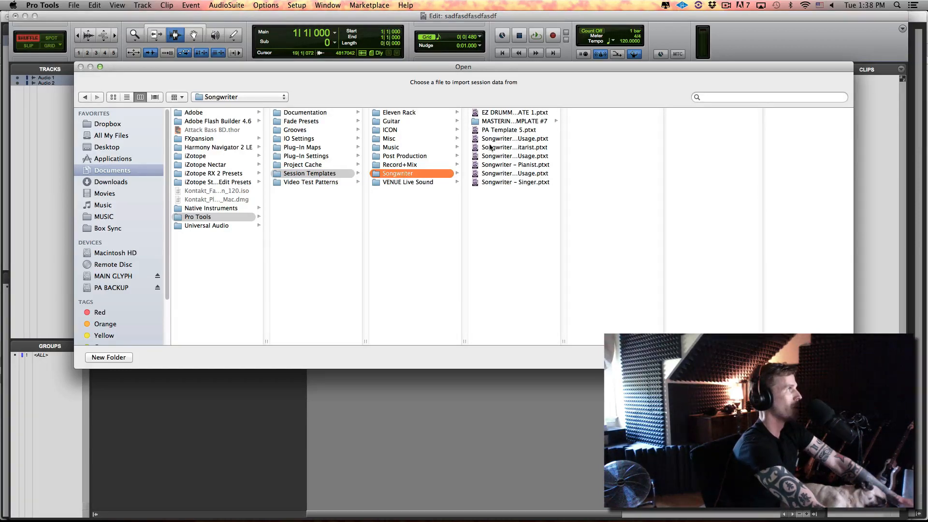
pyautogui.click(512, 112)
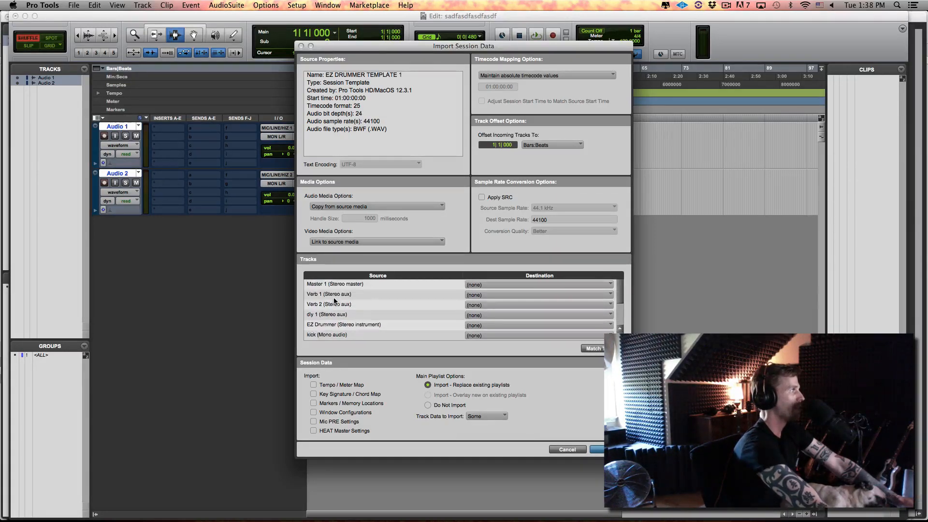
# Import all template tracks (Master 1, auxes, EZ Drummer, drum stems) as New Tracks
pyautogui.click(593, 348)
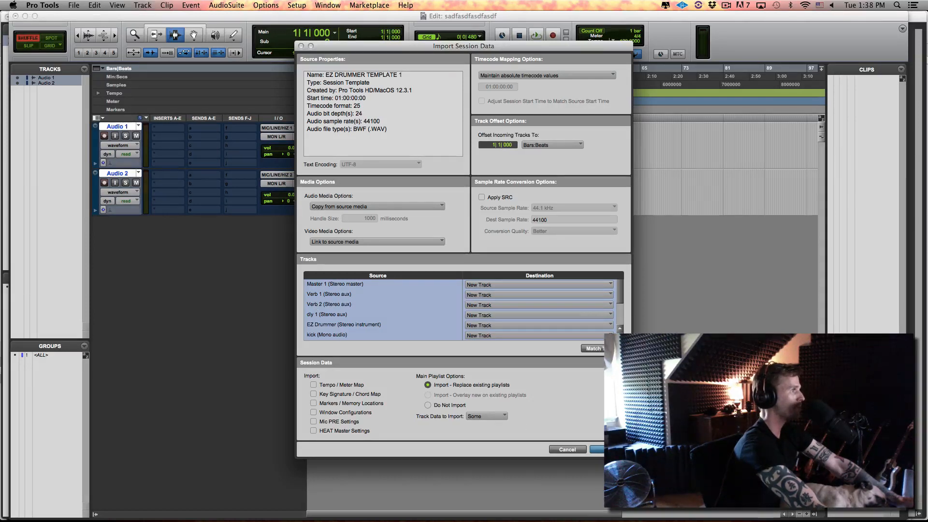
pyautogui.click(597, 449)
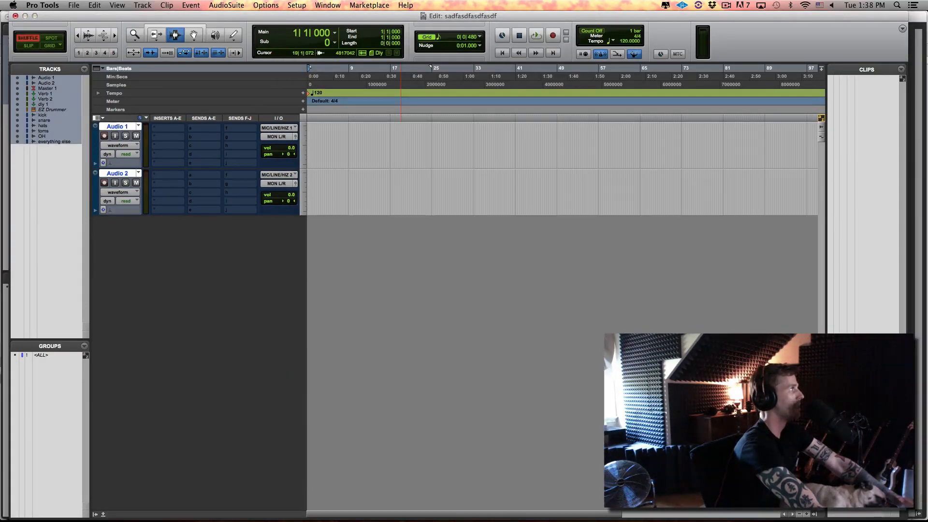